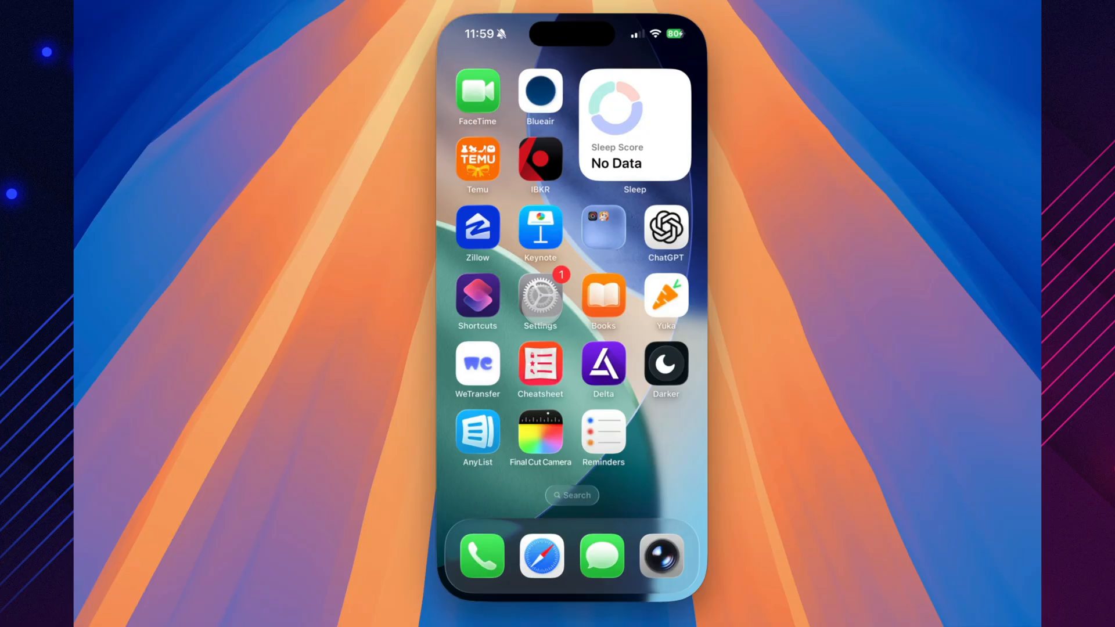
- Go to Software Update, review iOS 26.1 Beta 3 and choose Install Now
click(541, 295)
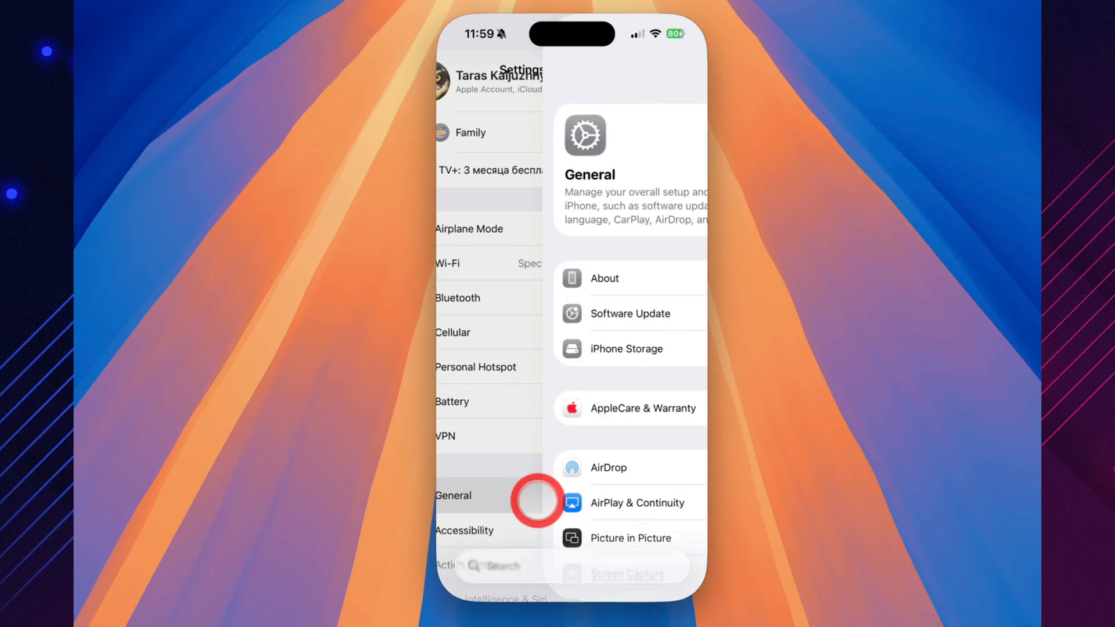
click(452, 496)
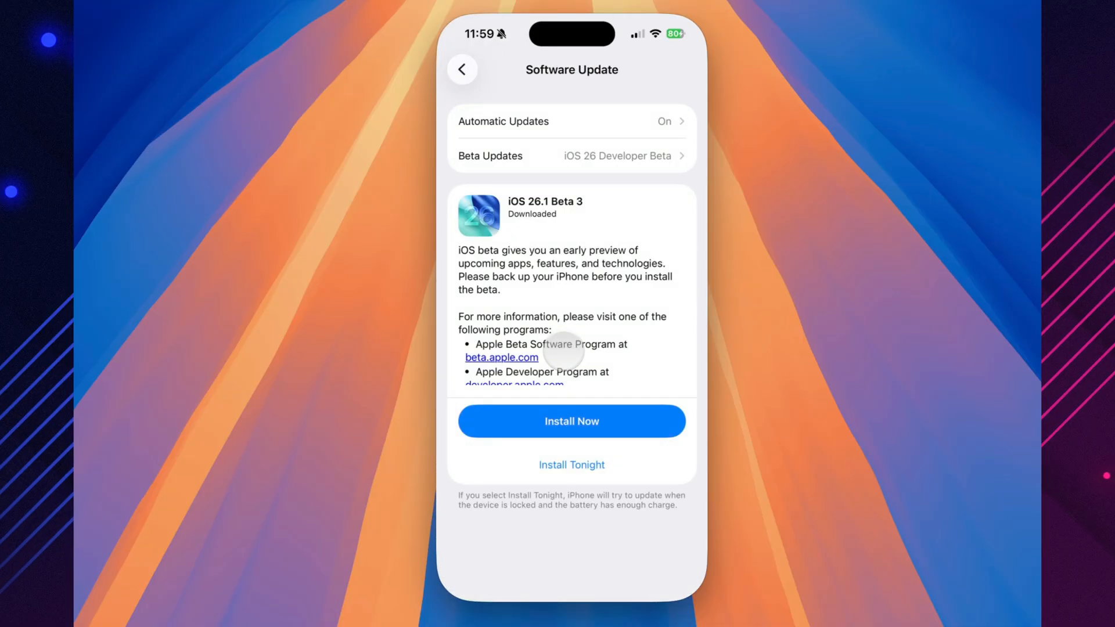
mouse_move(576, 291)
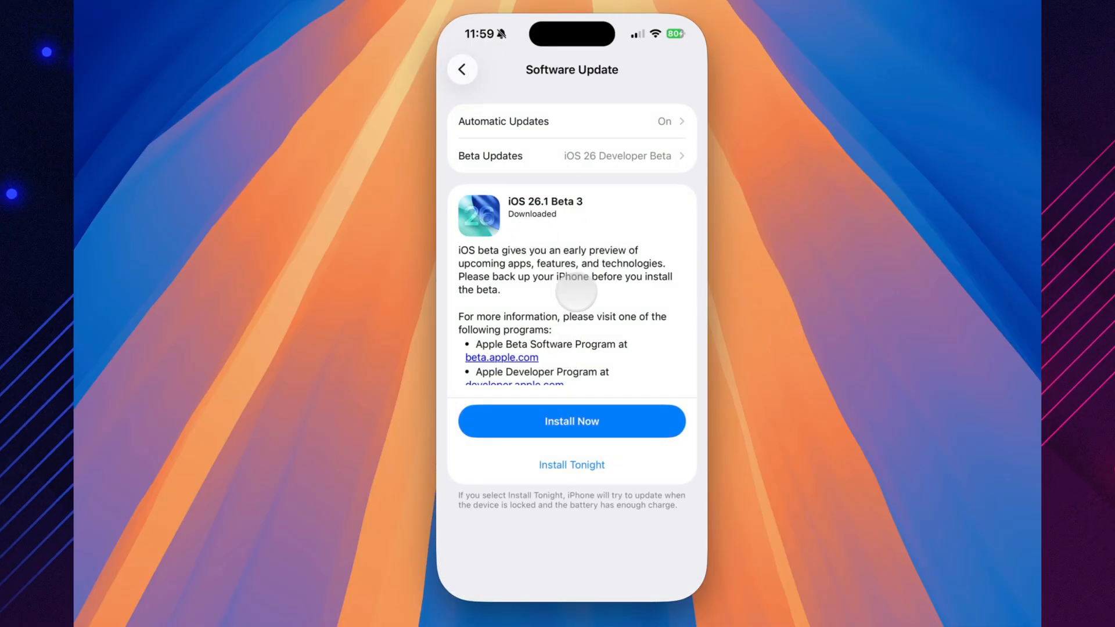
scroll(down, 3)
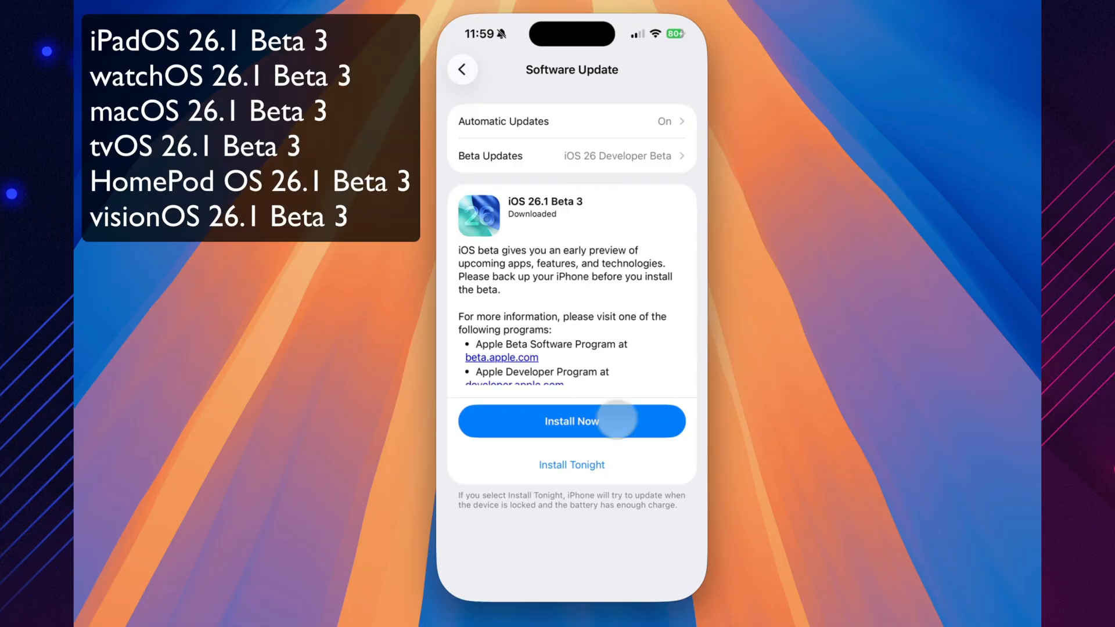
click(572, 421)
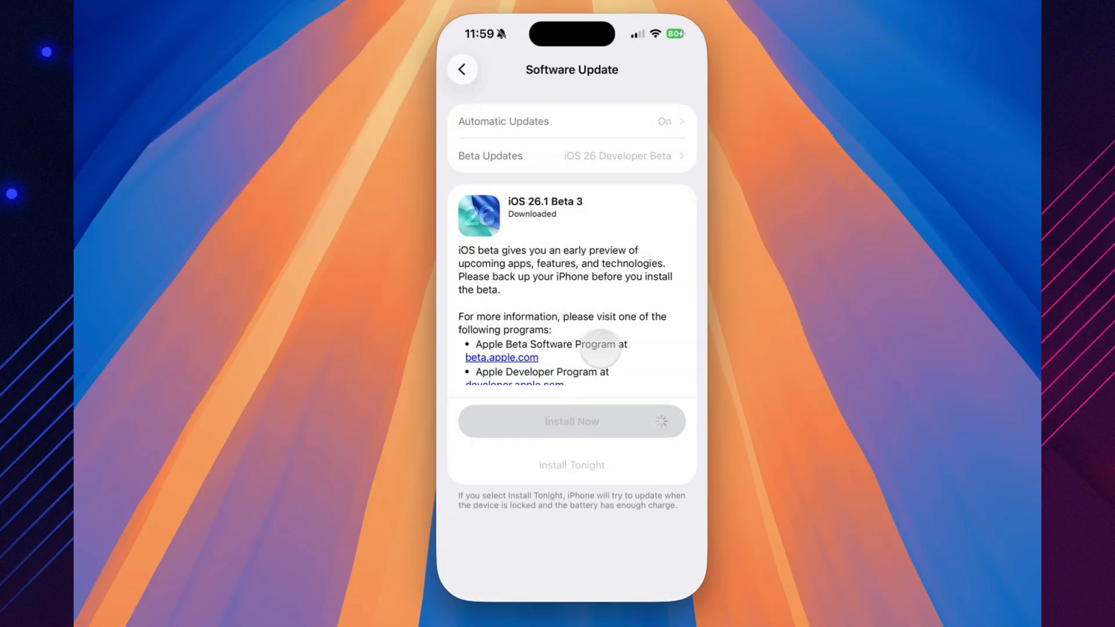
click(572, 421)
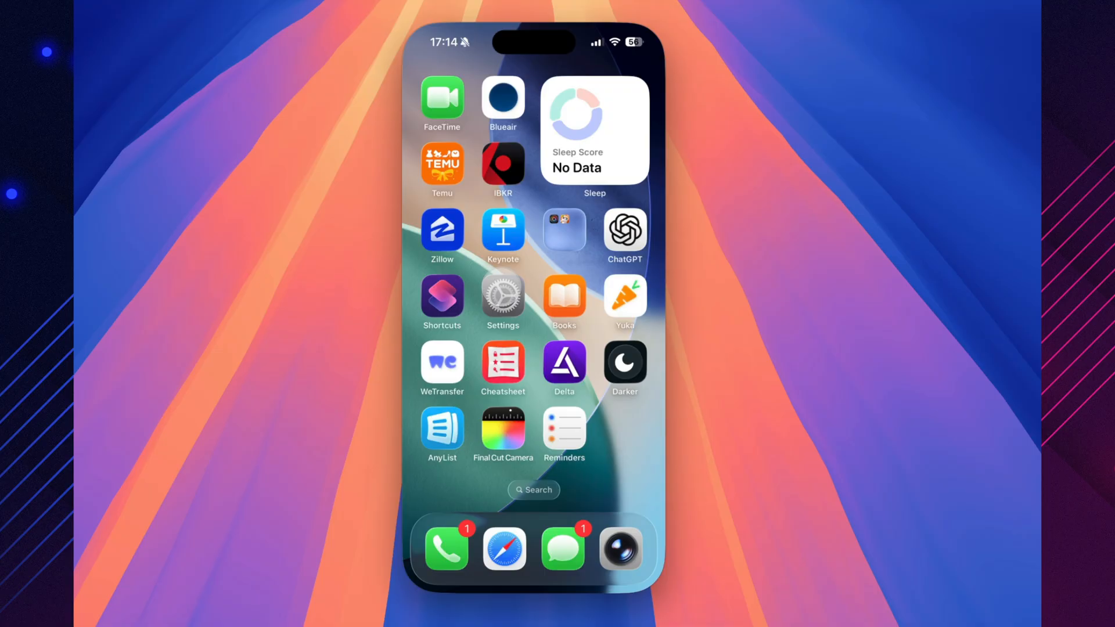
- Check General > Software Update, view More Details for iOS 26.1, and return to the up-to-date page
click(501, 296)
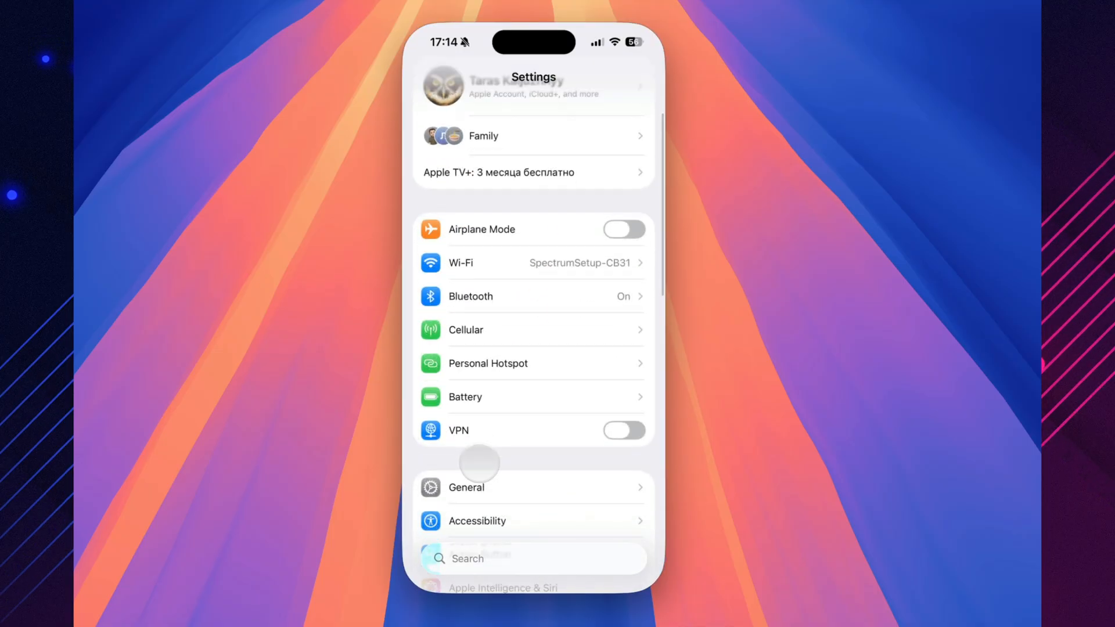
click(466, 487)
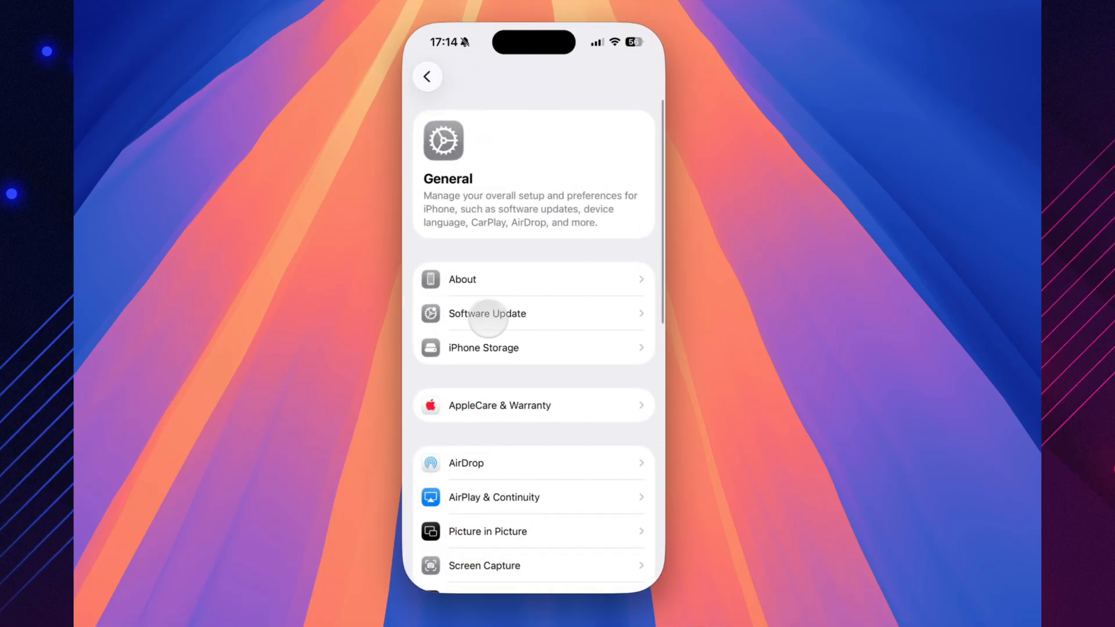
click(487, 314)
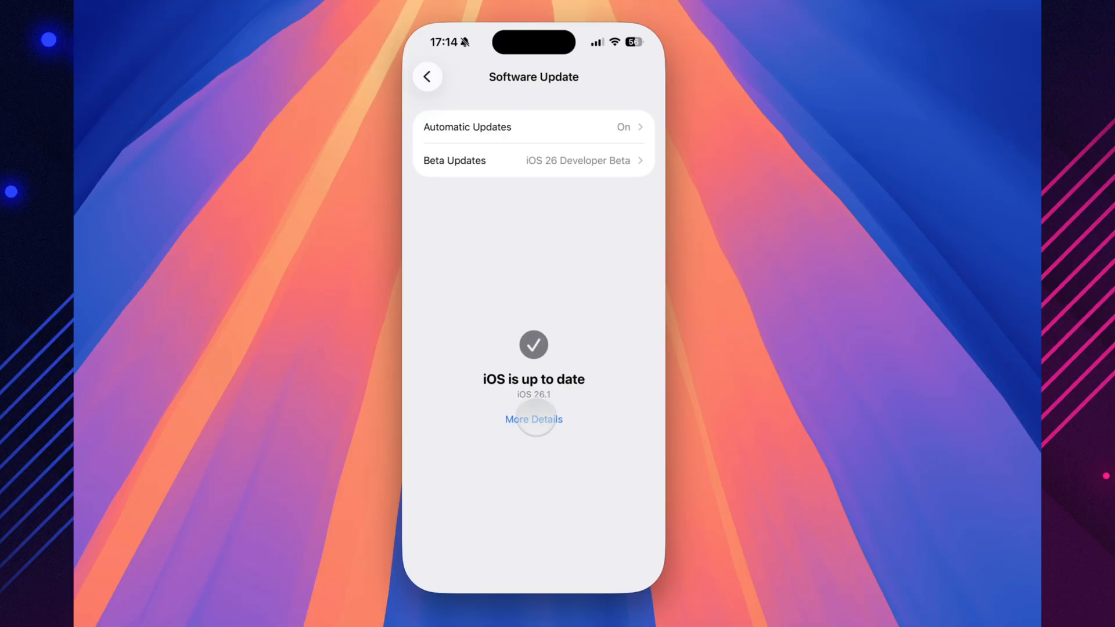
click(534, 419)
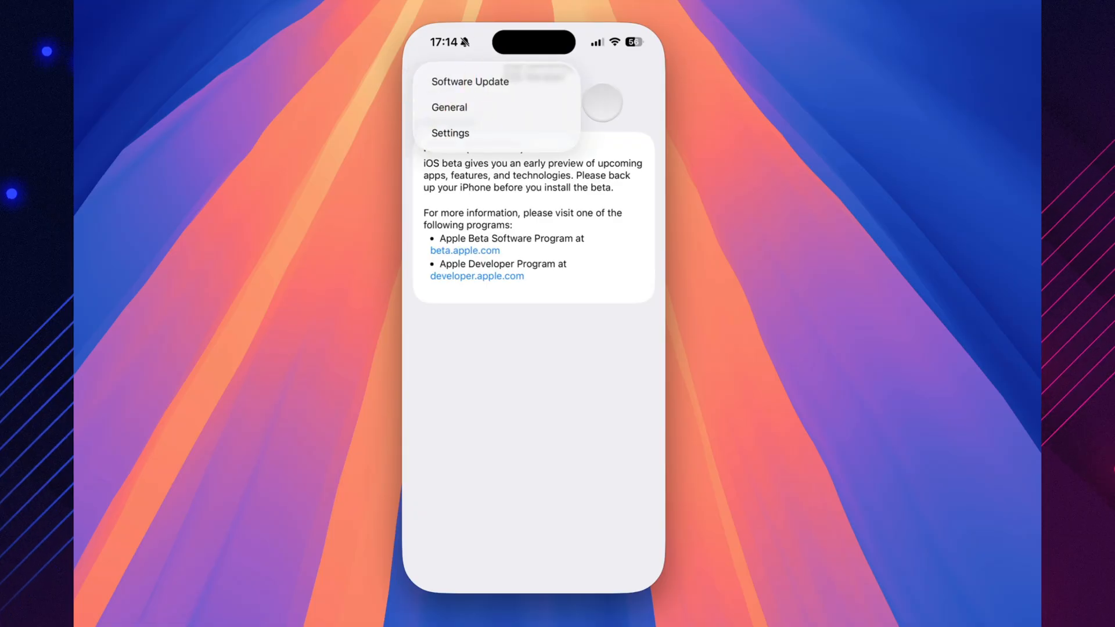
click(470, 82)
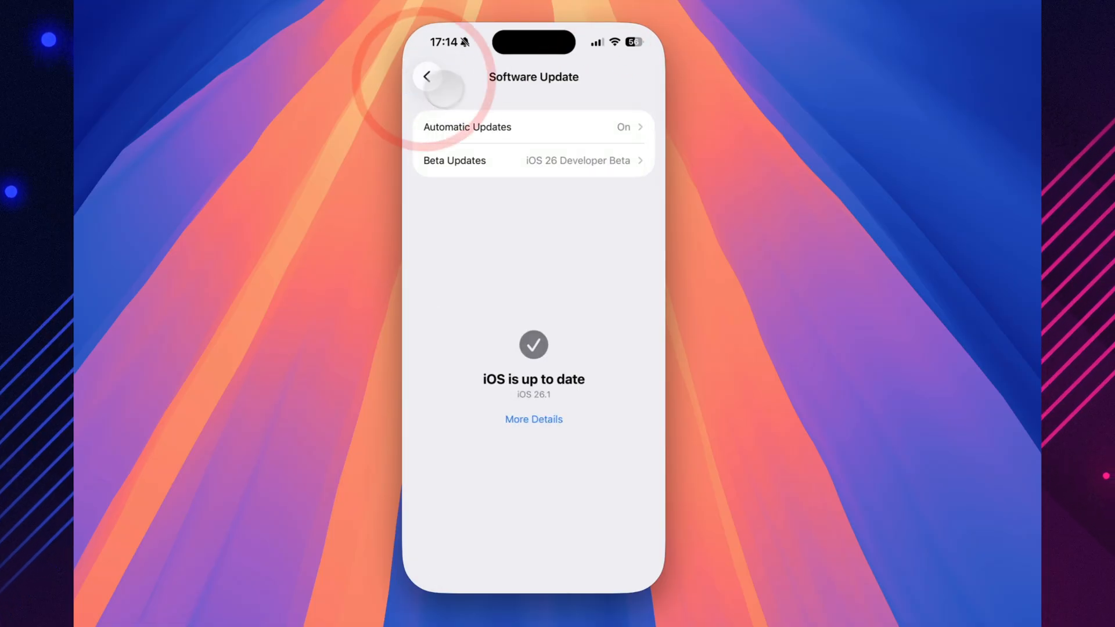
- Return to the main settings list and enter Privacy & Security
click(426, 77)
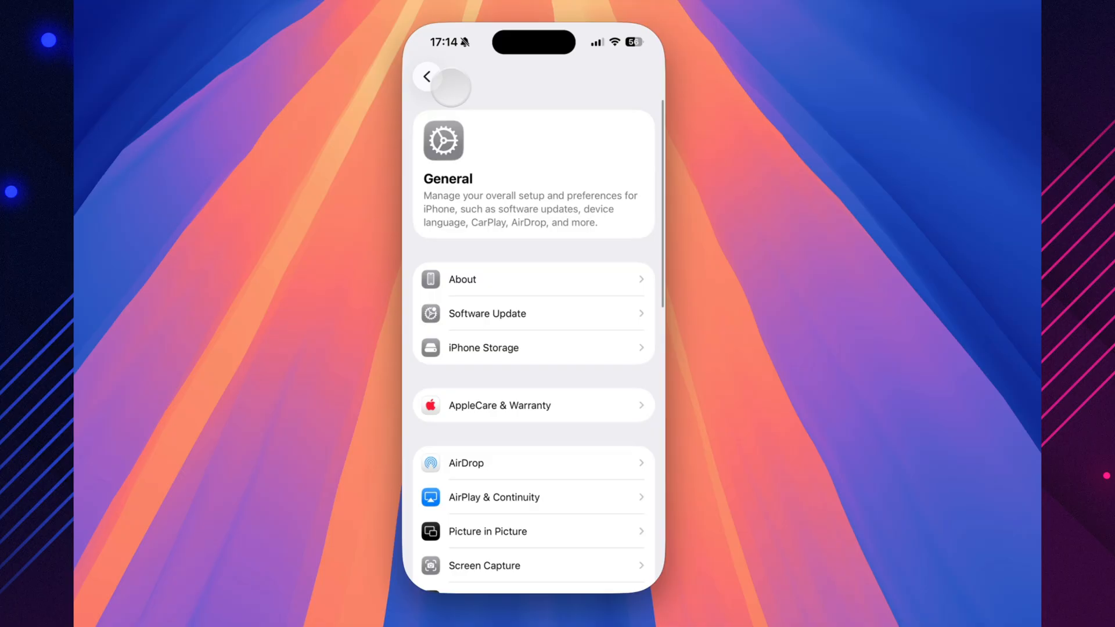
click(427, 77)
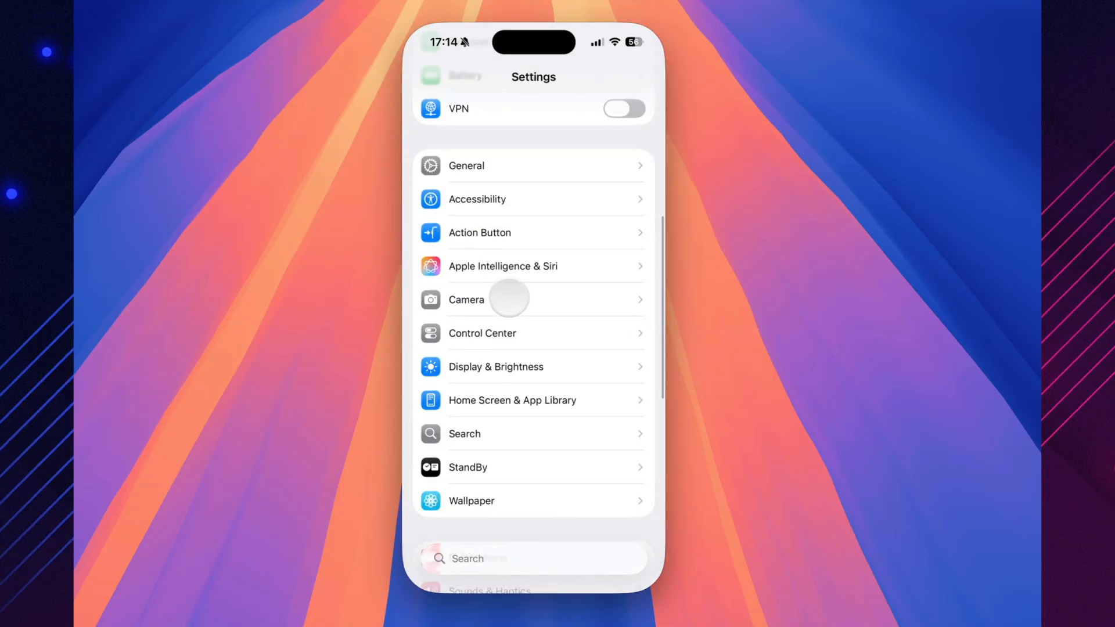
scroll(down, 3)
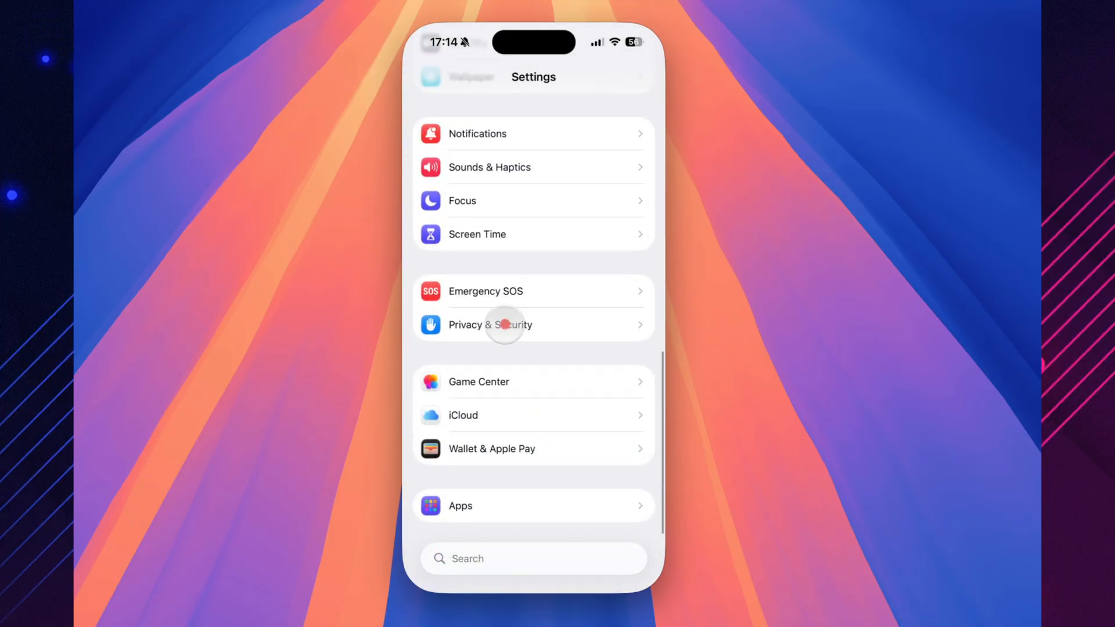
click(489, 324)
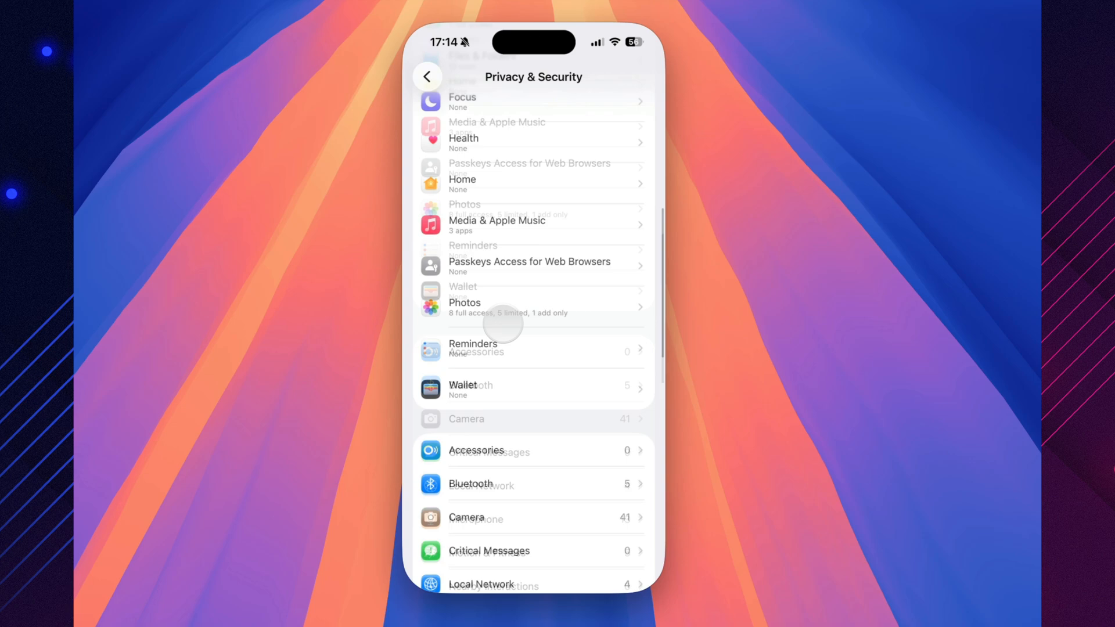
- View Background Security Improvements and cancel the Remove & Restart prompt, keeping iOS 26.1 Beta 3 installed
scroll(down, 3)
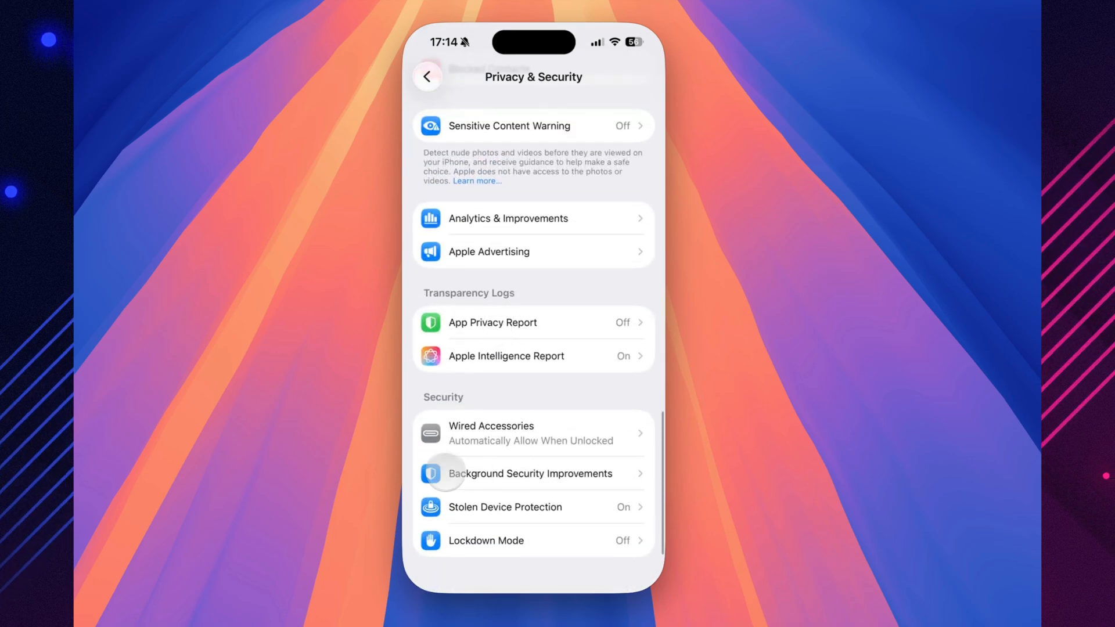
click(530, 474)
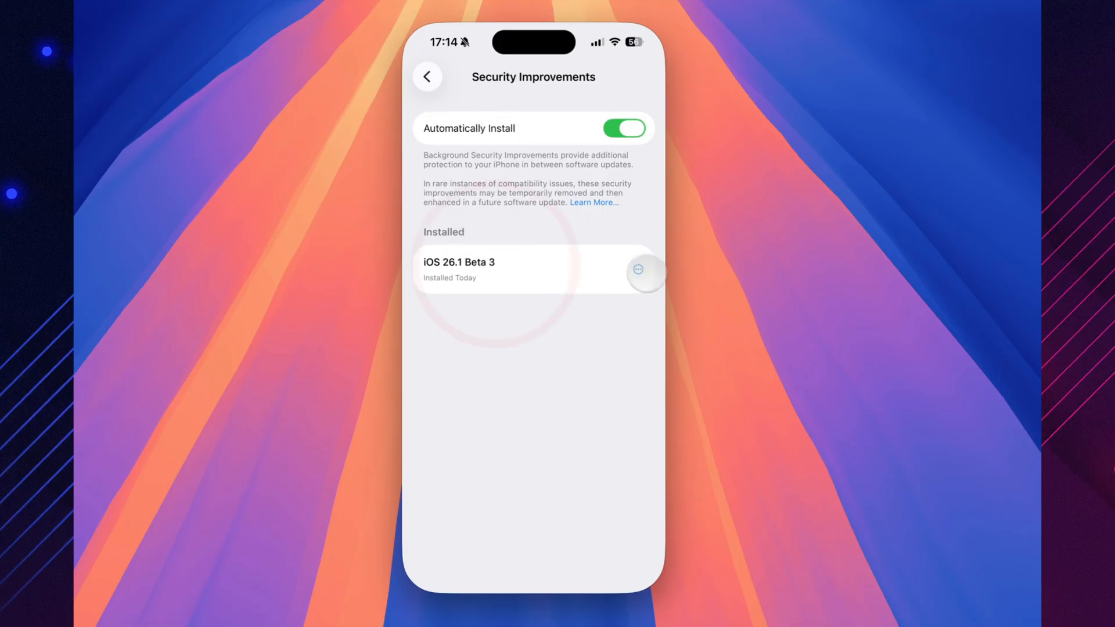
click(638, 271)
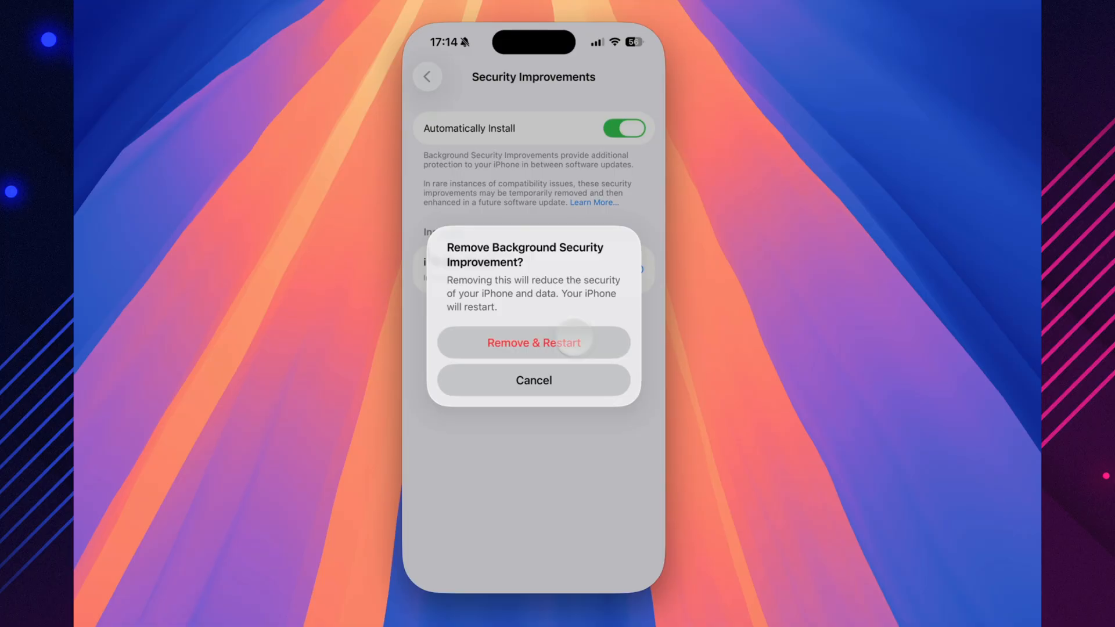
click(533, 381)
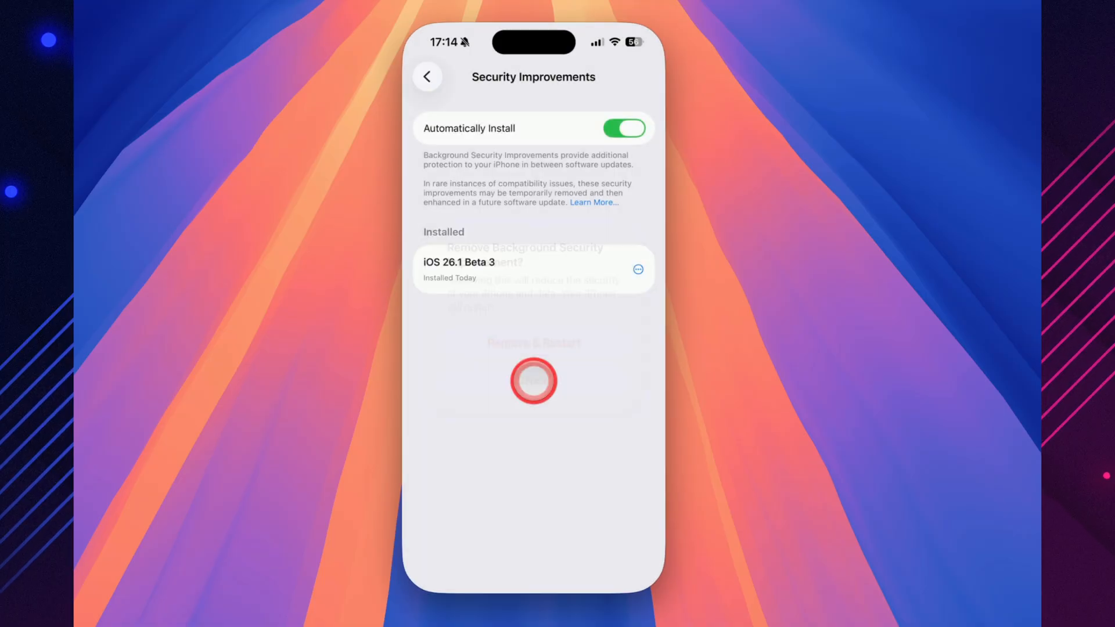
click(427, 76)
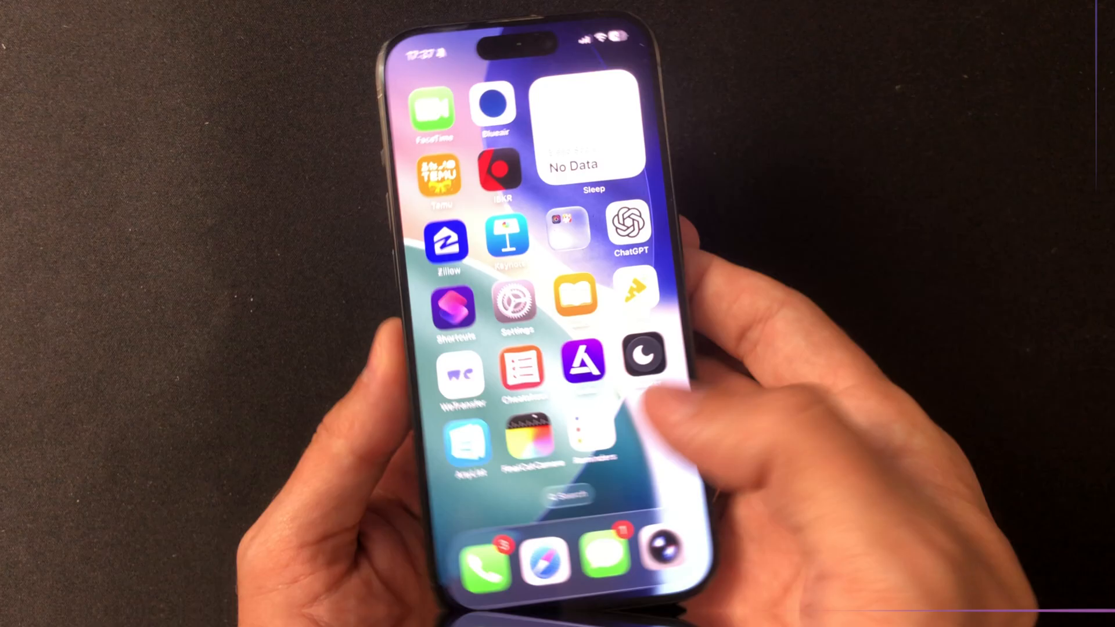
- Navigate to General > Local Capture in Settings
click(516, 309)
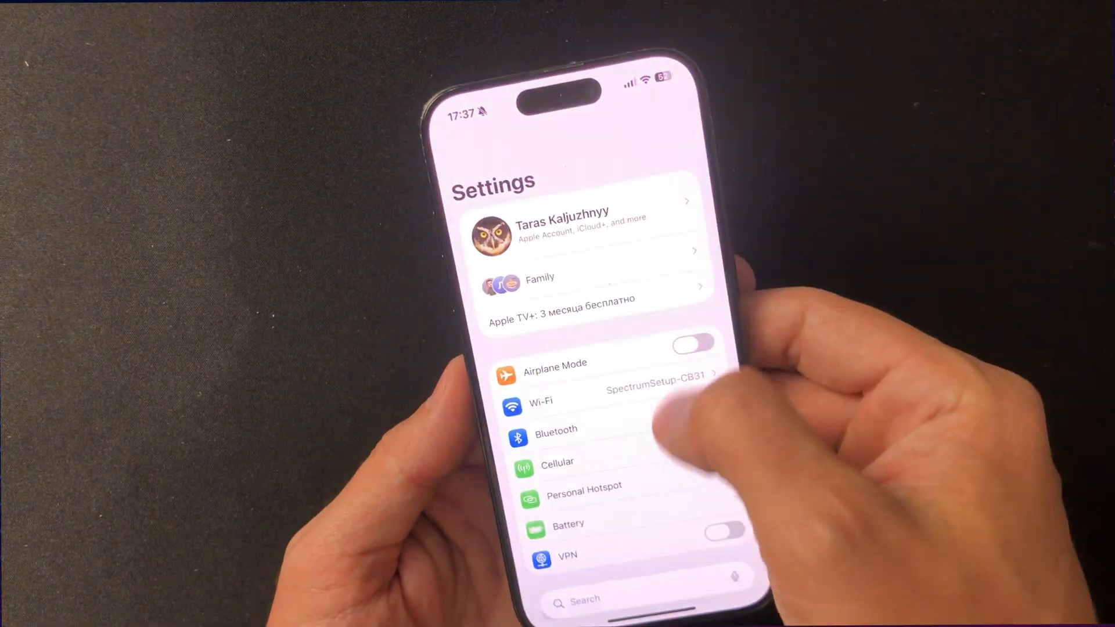
click(556, 463)
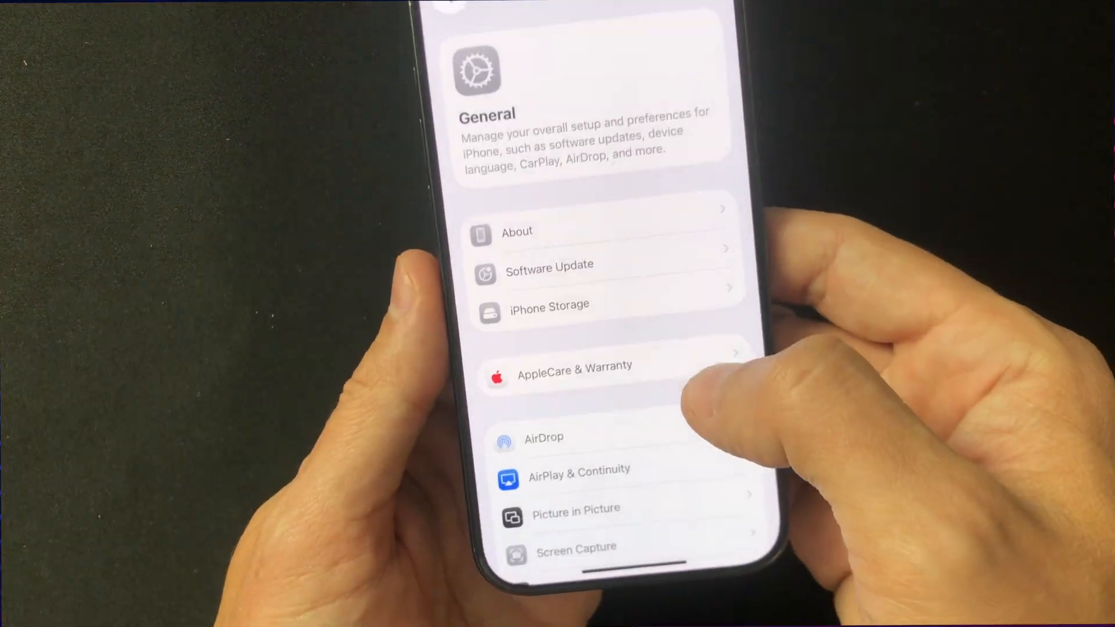
scroll(down, 3)
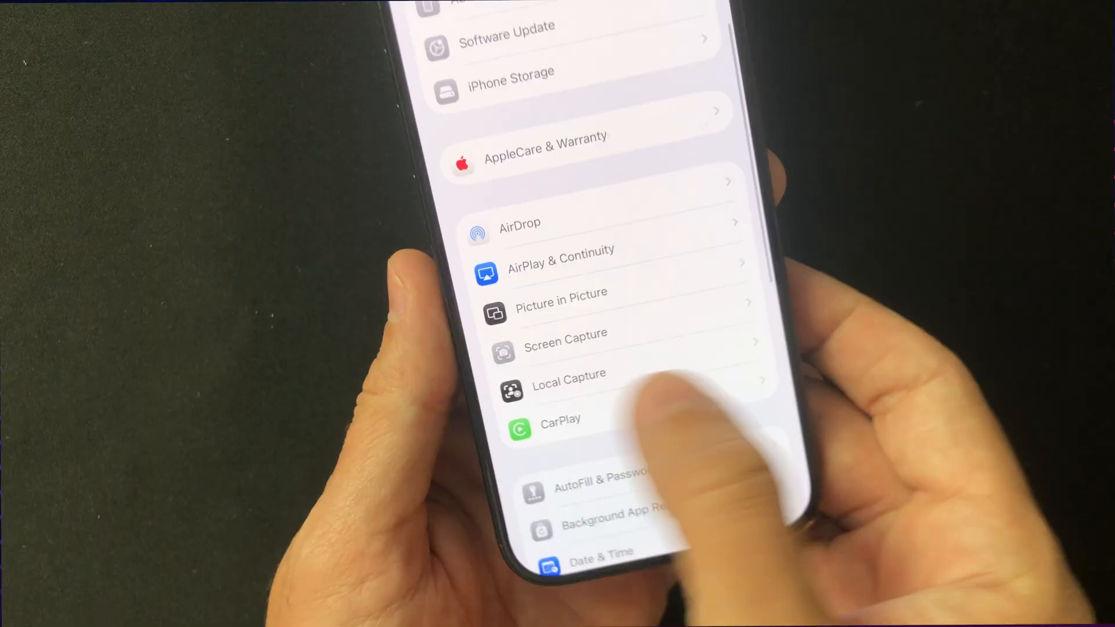
click(568, 385)
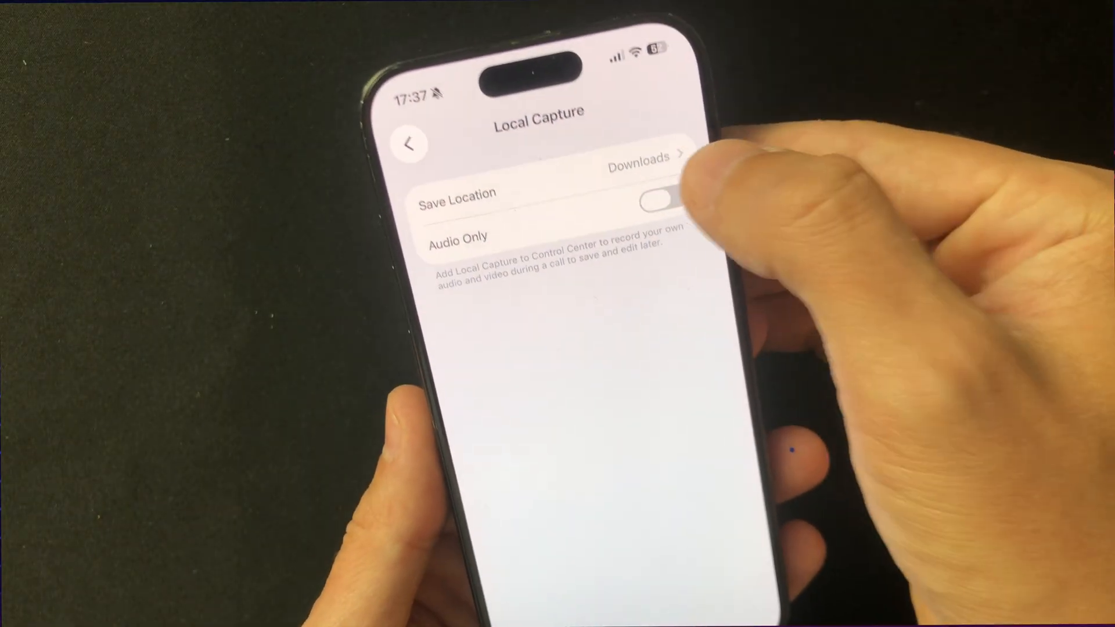
- Browse the Save Location, keeping Downloads selected and Audio Only off
click(639, 157)
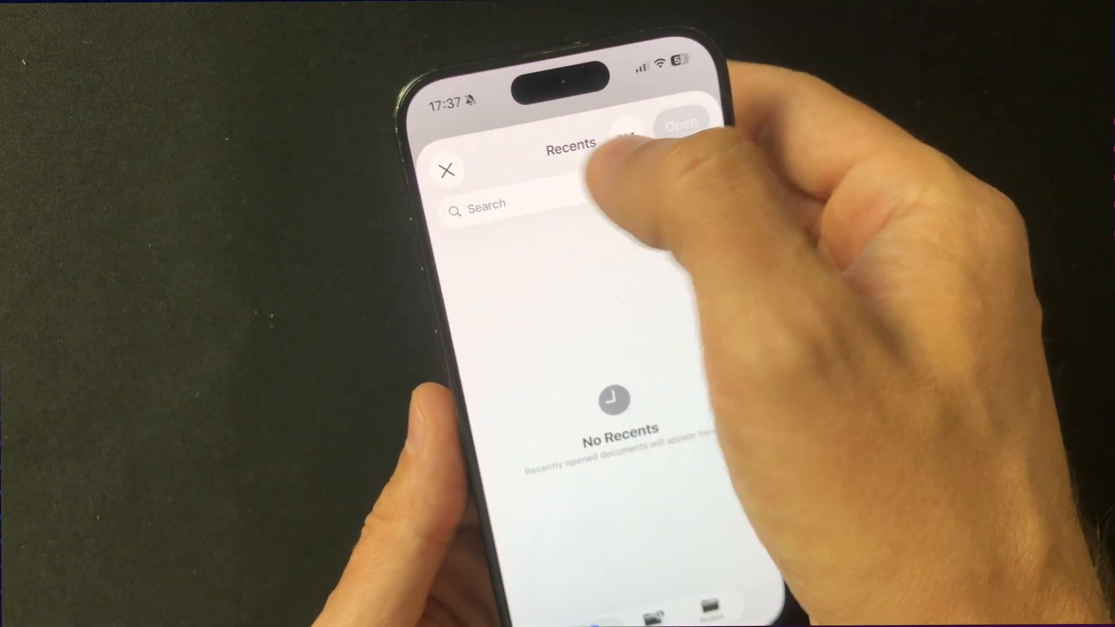
click(447, 169)
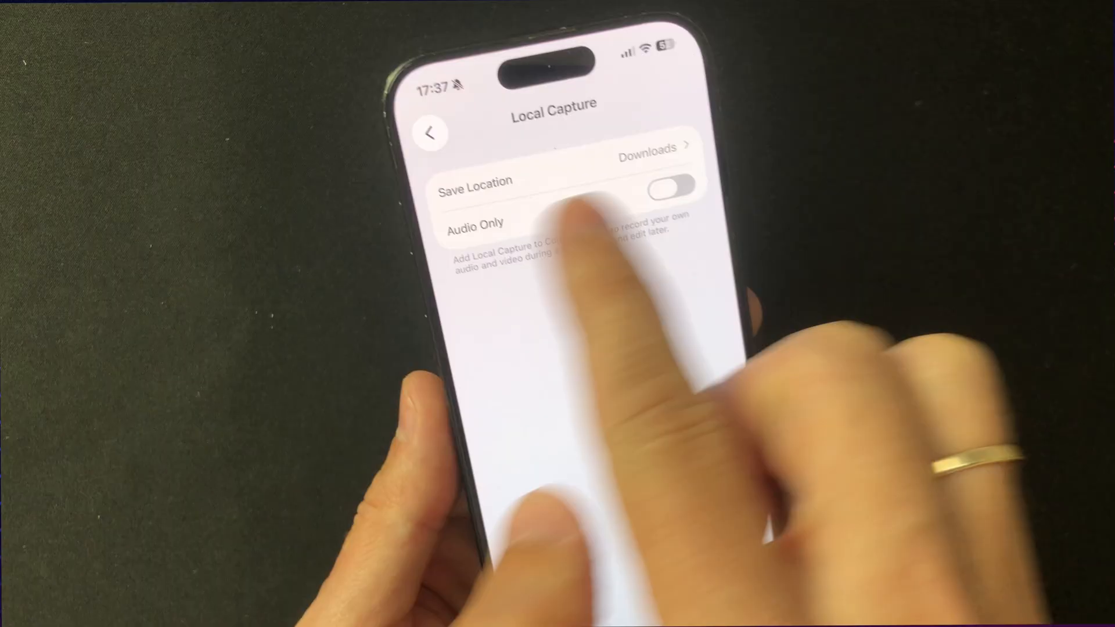
click(668, 186)
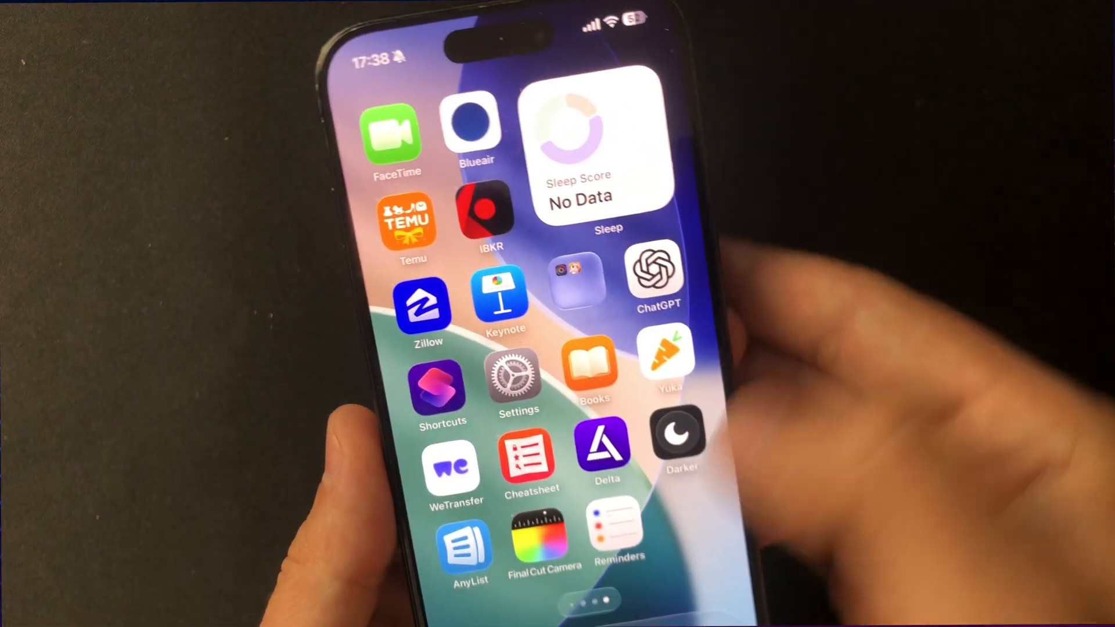
- Swipe through the Home Screen pages to the one with the Sleep widget
scroll(left, 3)
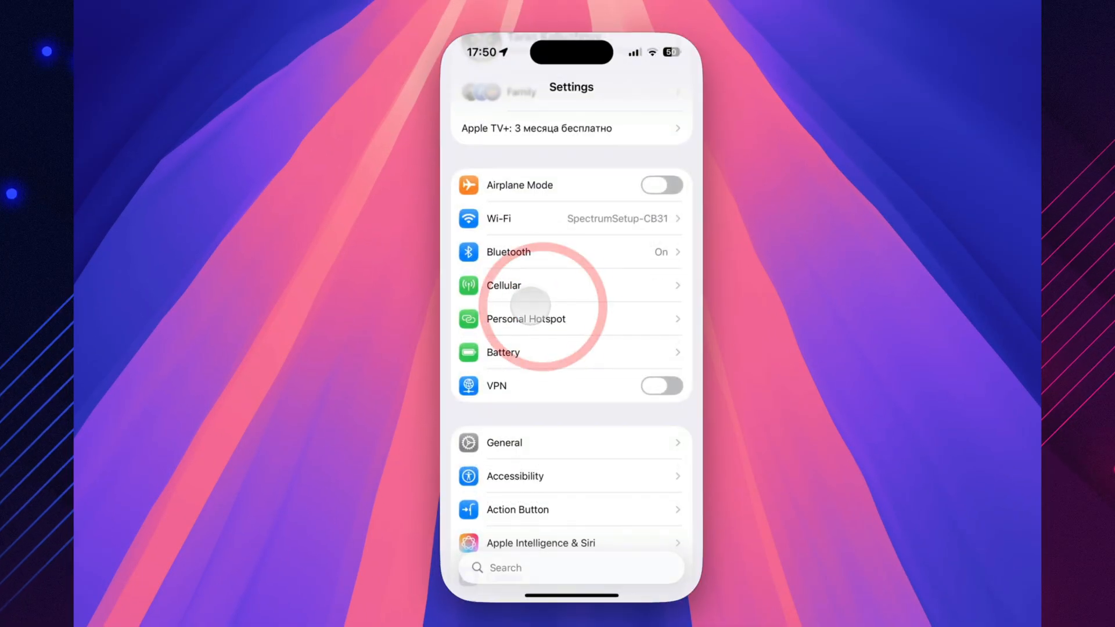
- In Accessibility > Touch, toggle Prefer Single-Touch Actions and leave it on
click(514, 476)
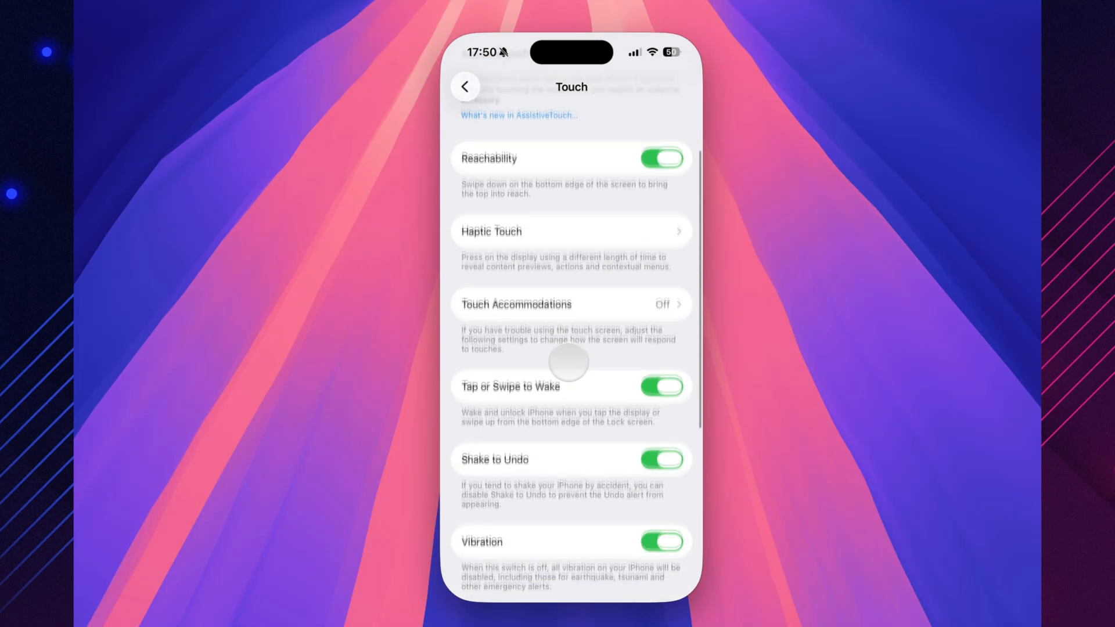
scroll(down, 3)
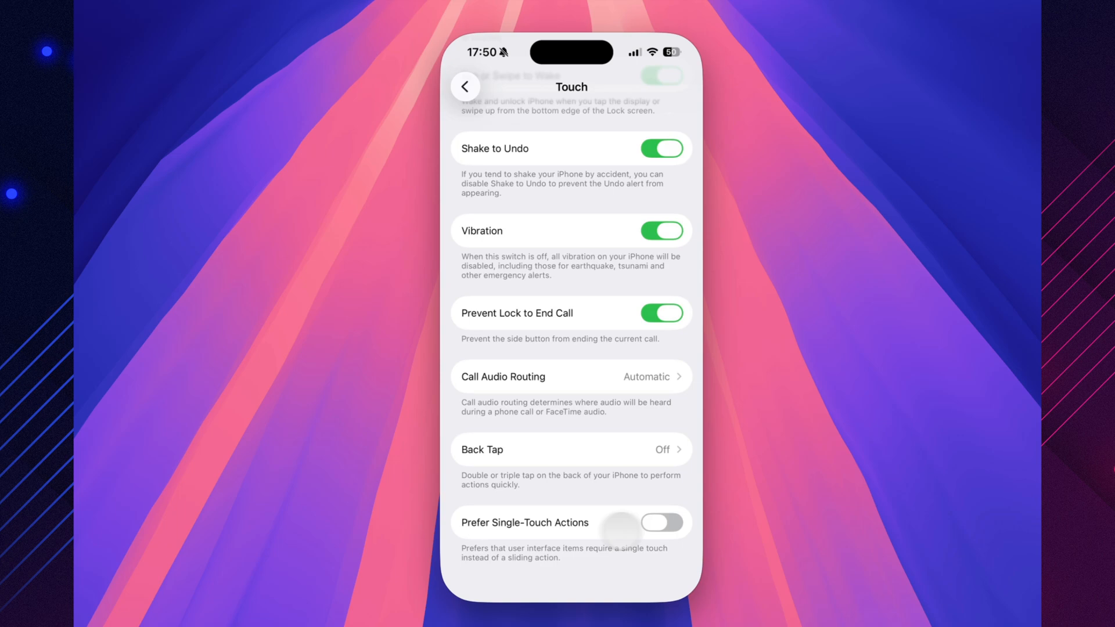
click(661, 523)
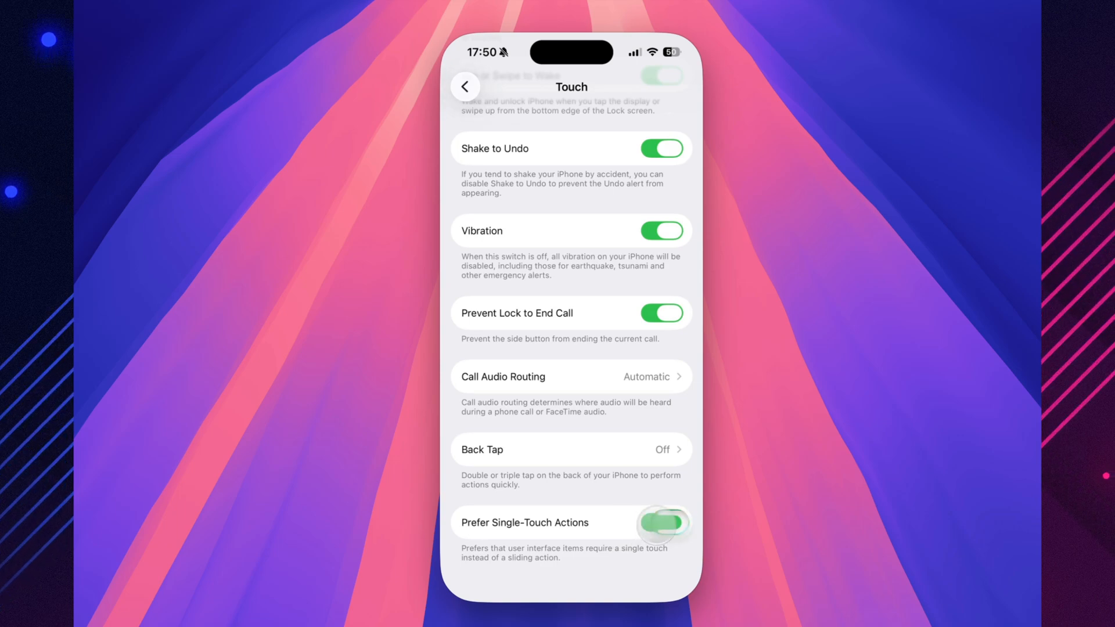
click(661, 522)
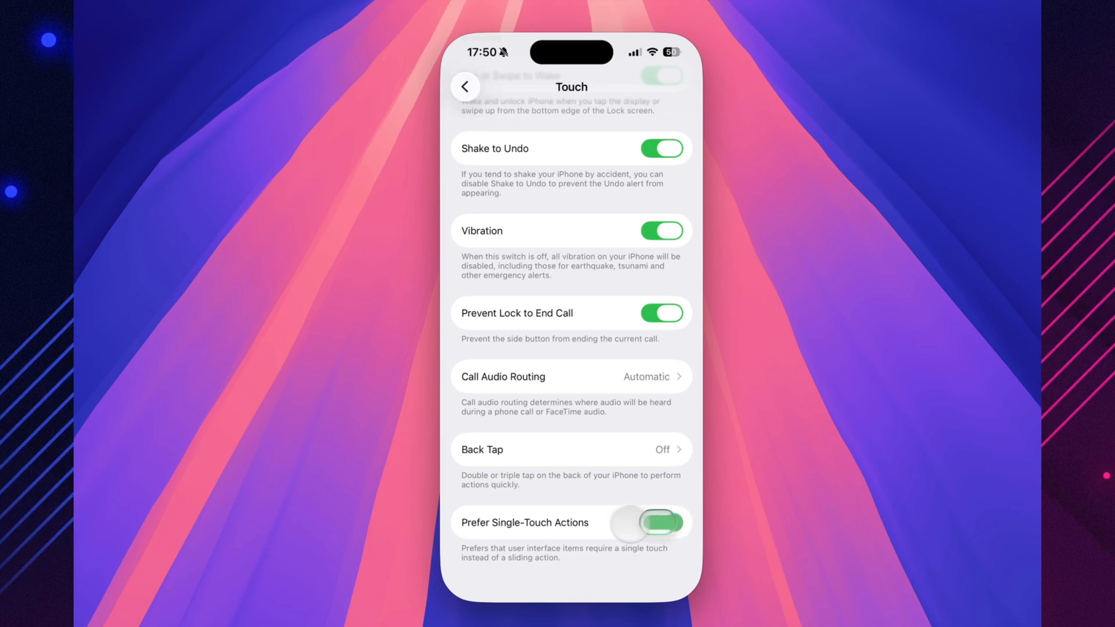
click(660, 523)
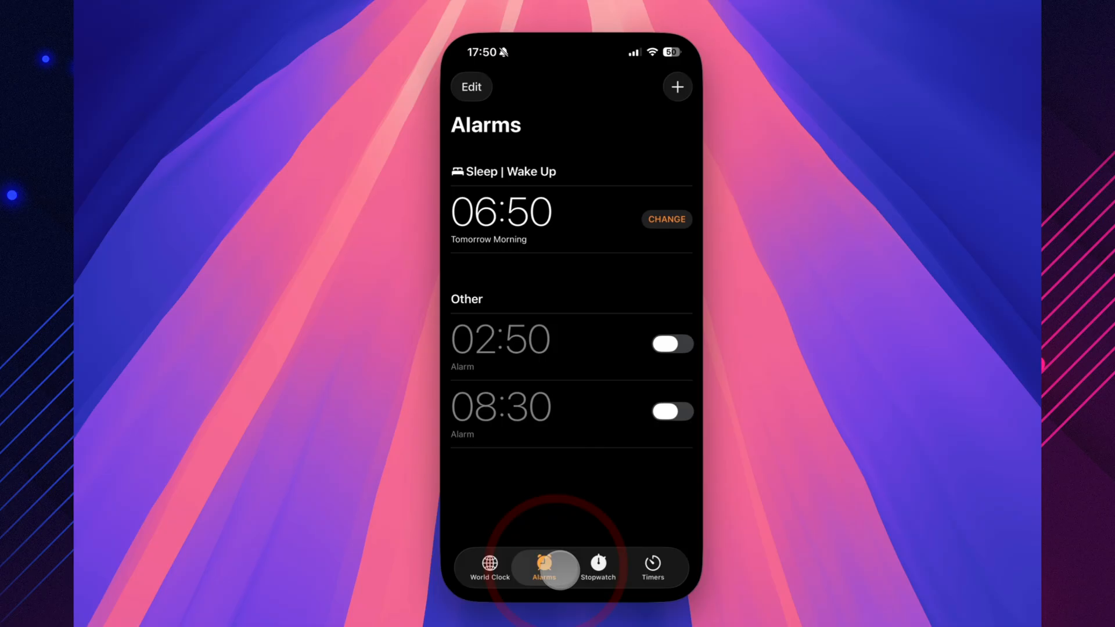
- Show the Clock app's Alarms list, then its Stopwatch
click(597, 569)
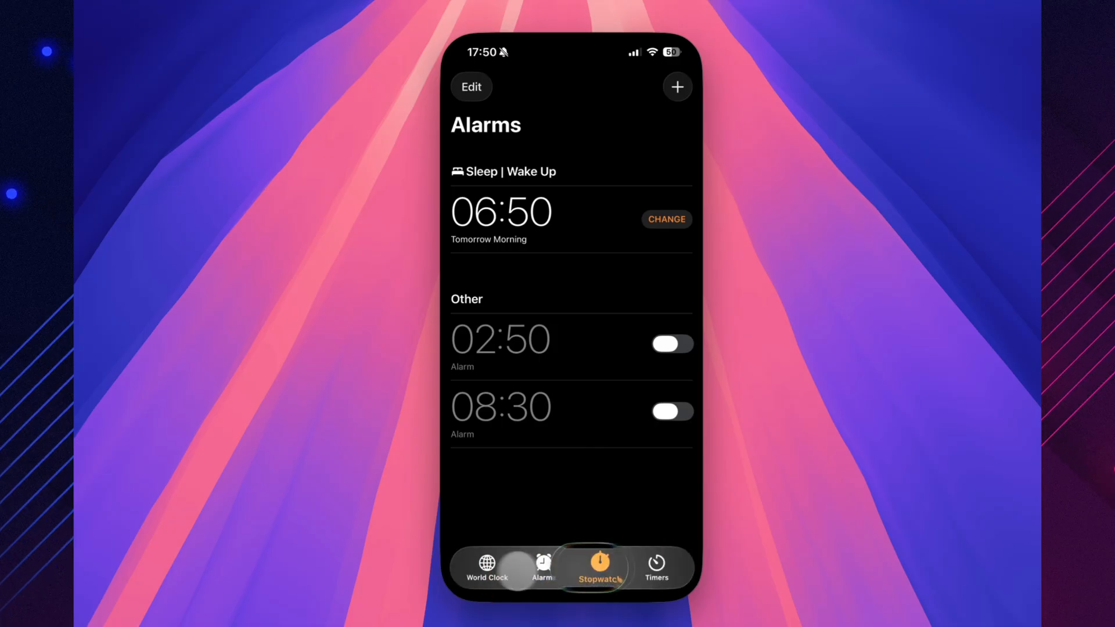
click(543, 569)
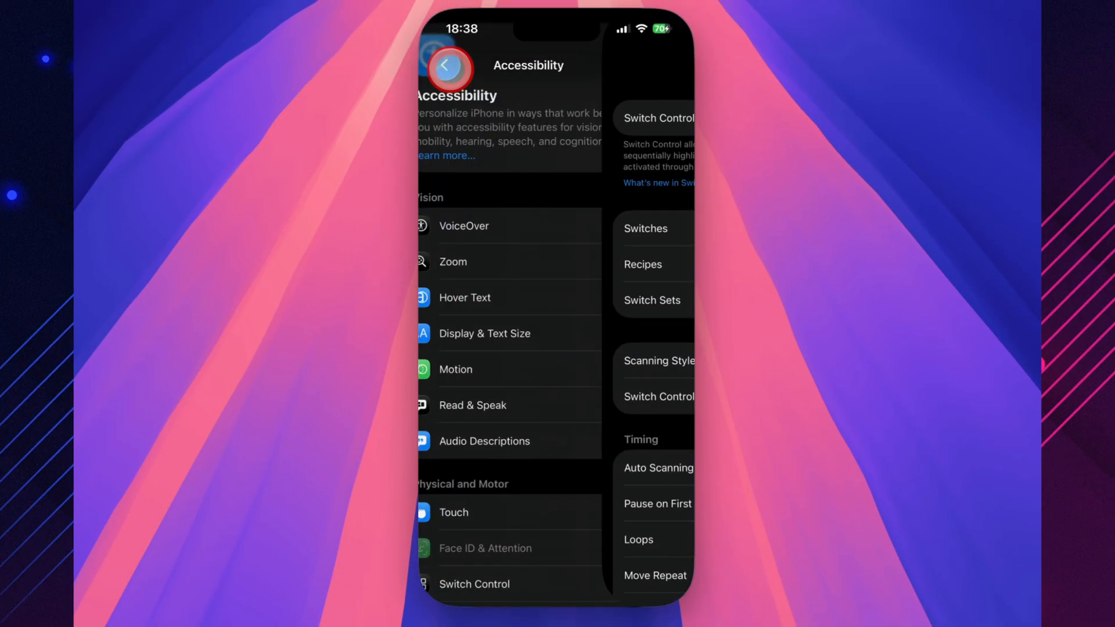
- From the main settings list, enter Apple Intelligence & Siri and view the ChatGPT extension page
click(449, 69)
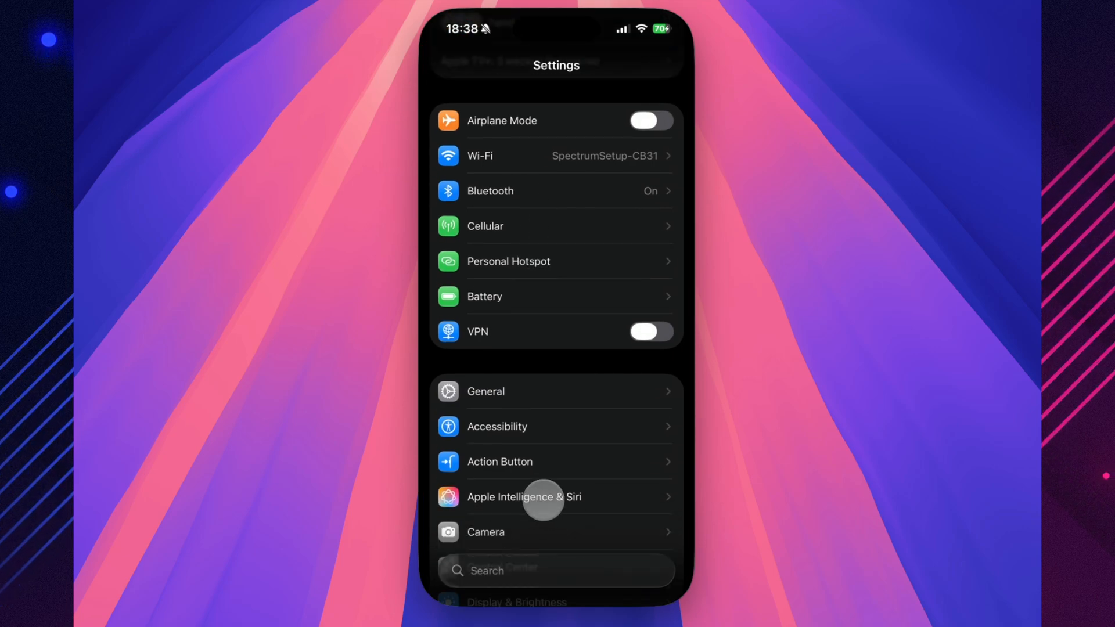
click(522, 496)
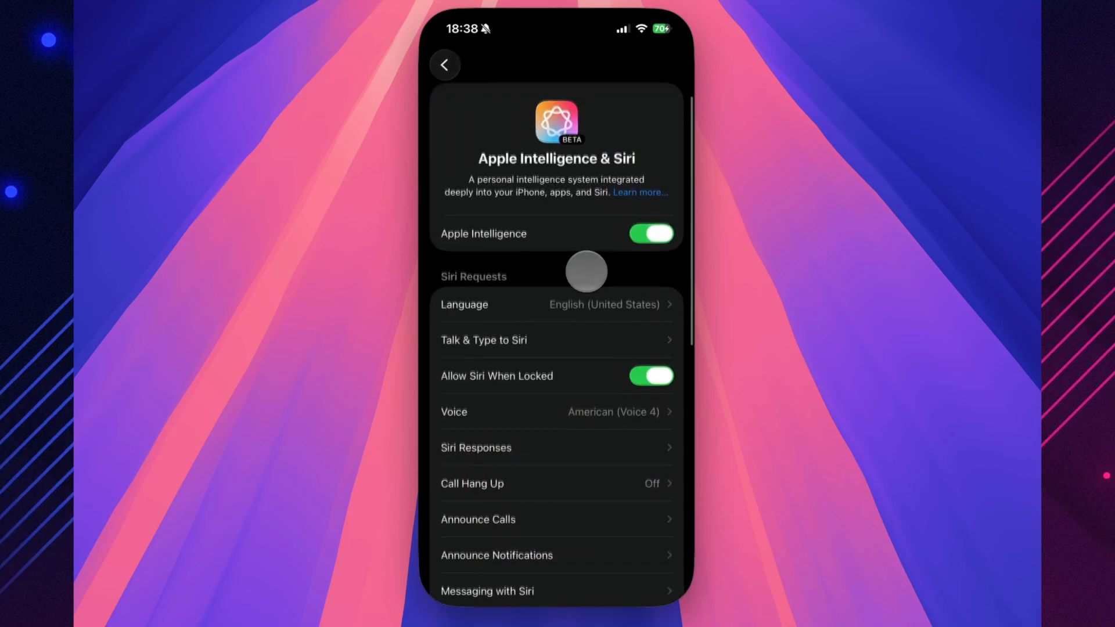
scroll(down, 3)
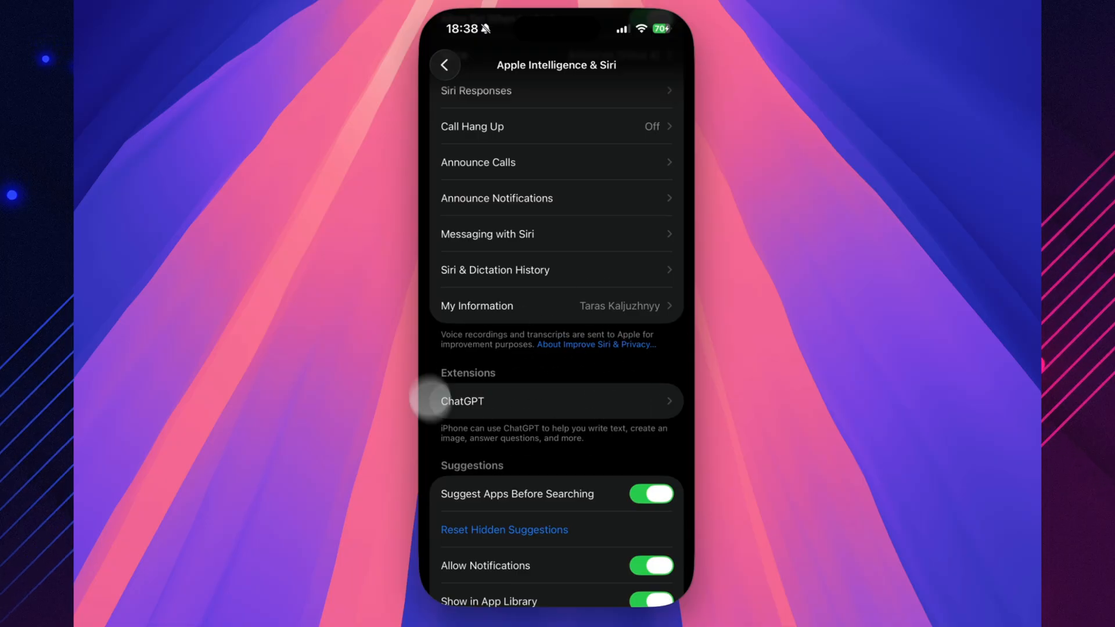
click(461, 401)
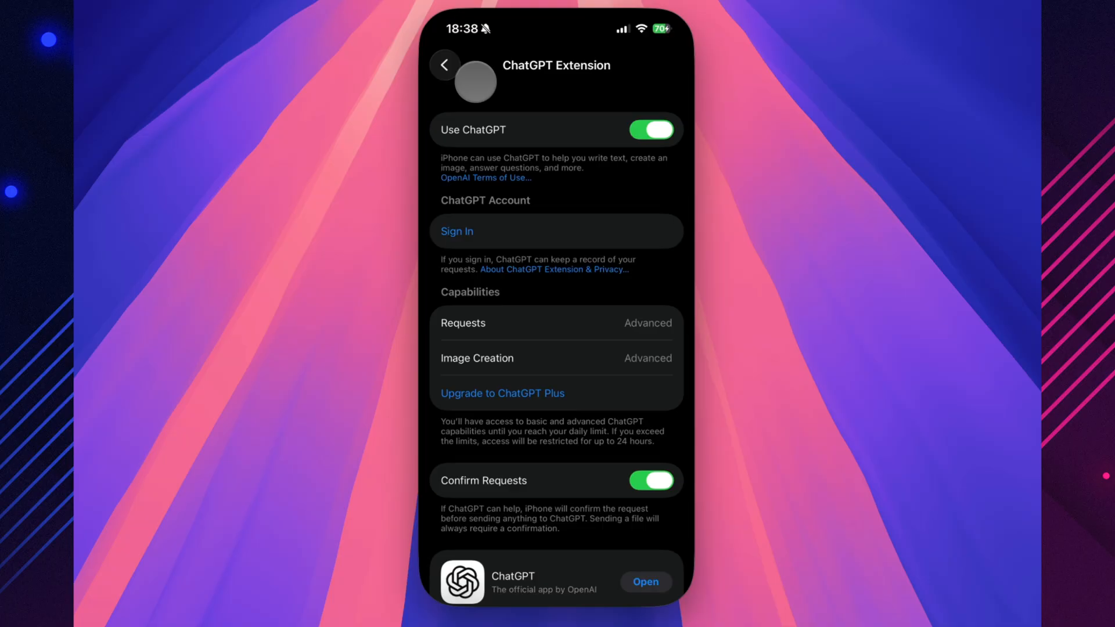
- Back out through Apple Intelligence & Siri to the main settings list
click(445, 65)
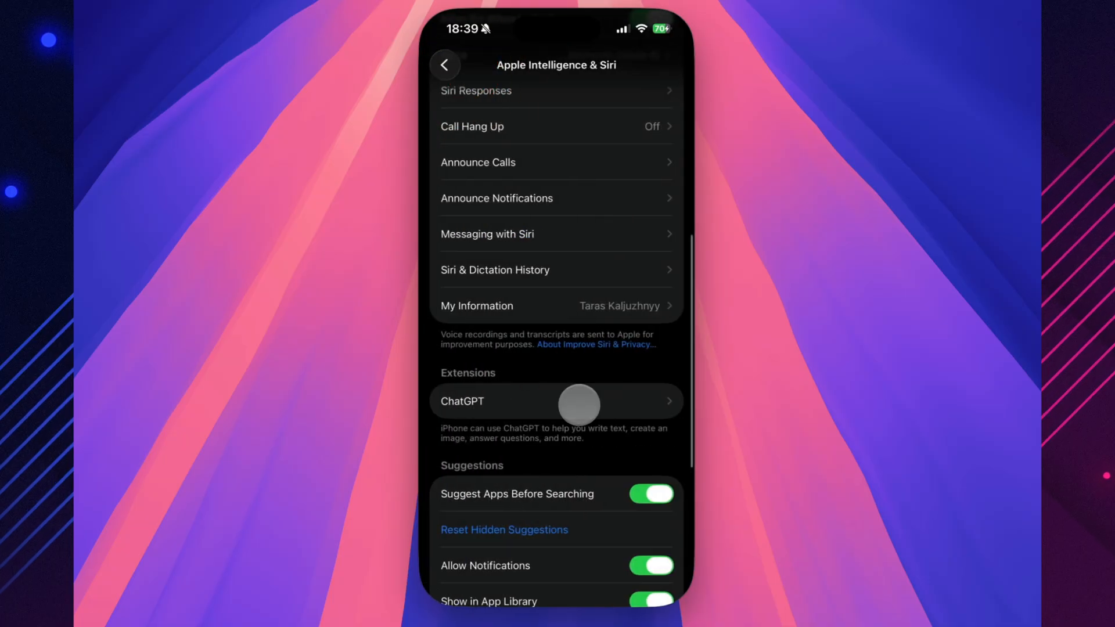
scroll(down, 3)
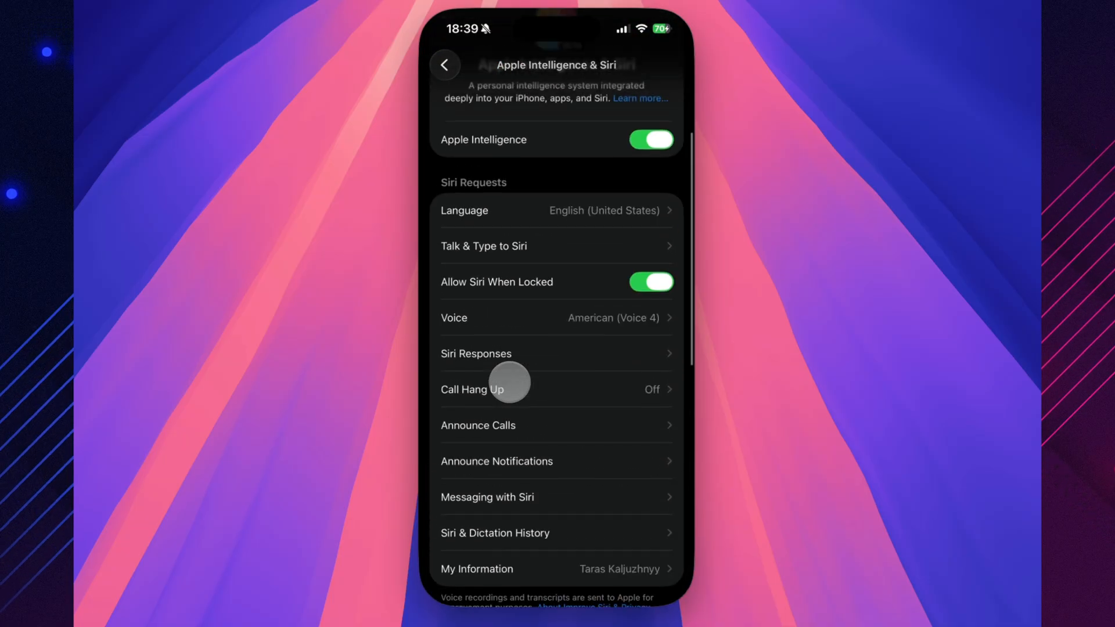
click(445, 66)
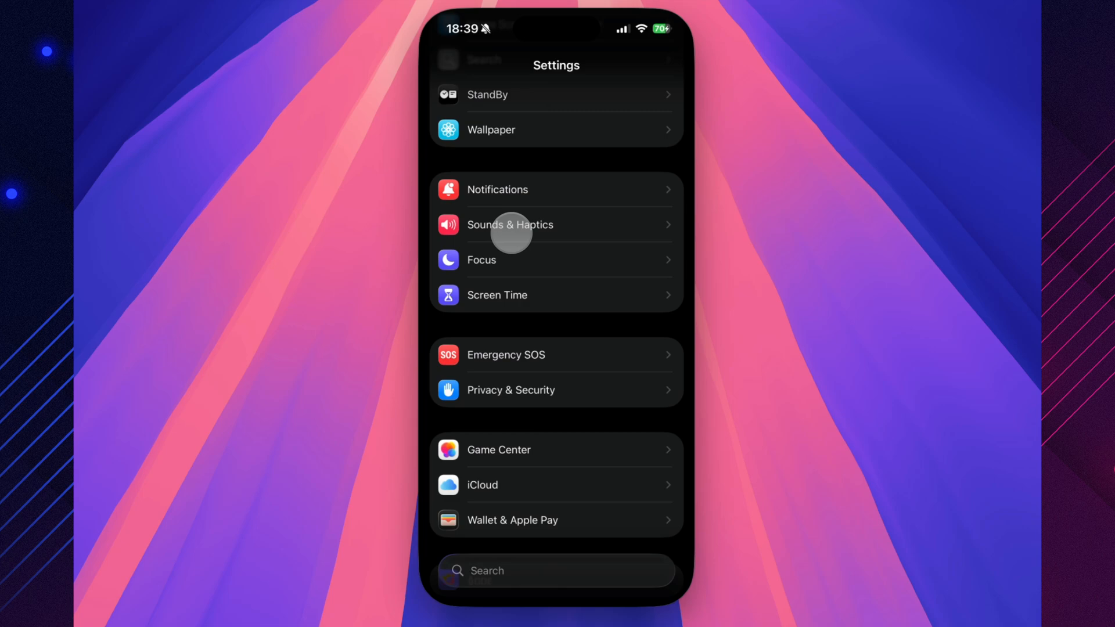
- View the Wallpaper page with the current lock and home screen pair, then Add New Wallpaper
scroll(down, 3)
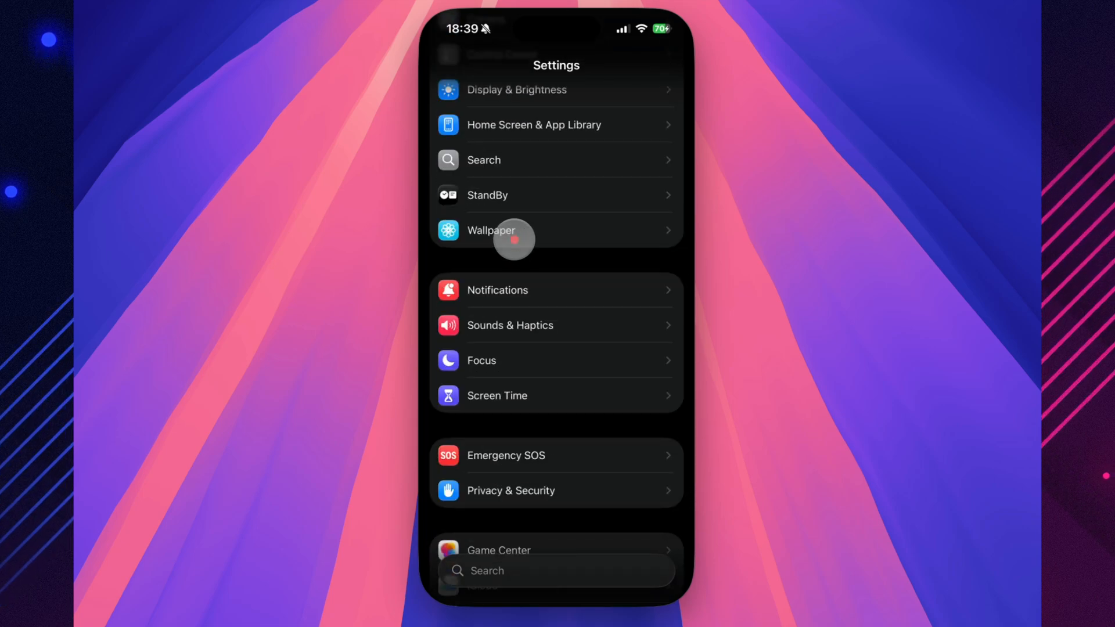
click(514, 230)
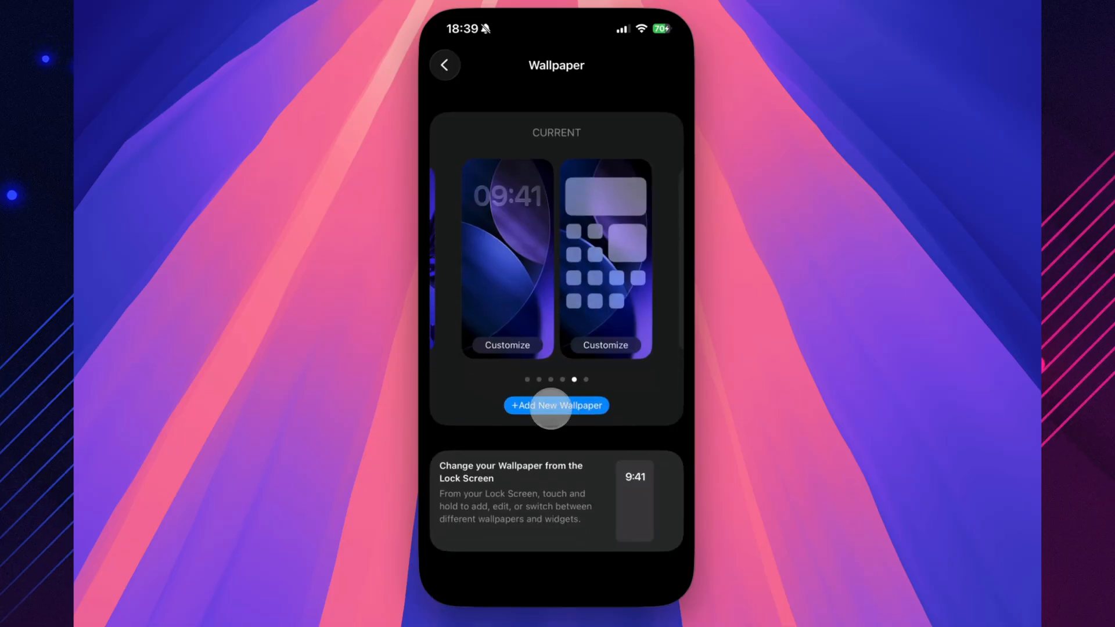
click(443, 65)
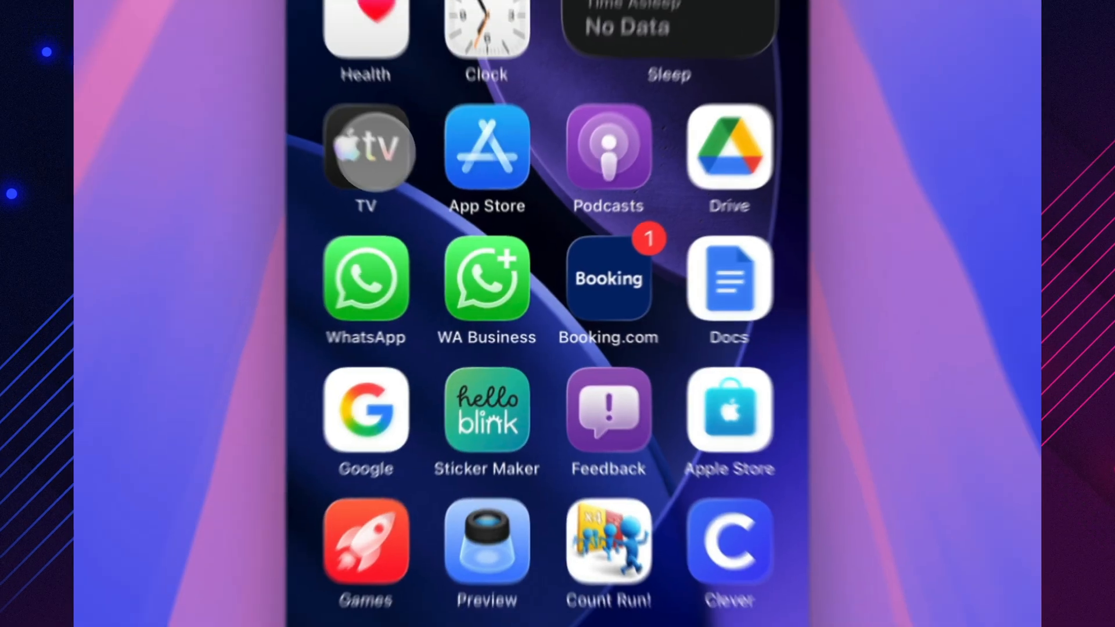
click(366, 147)
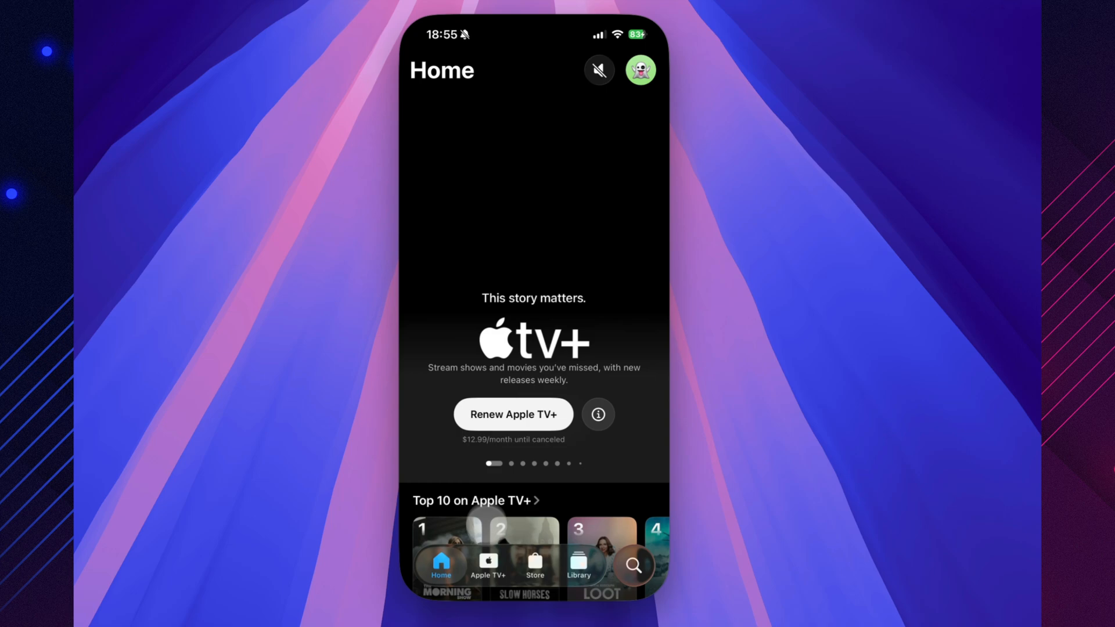
click(488, 566)
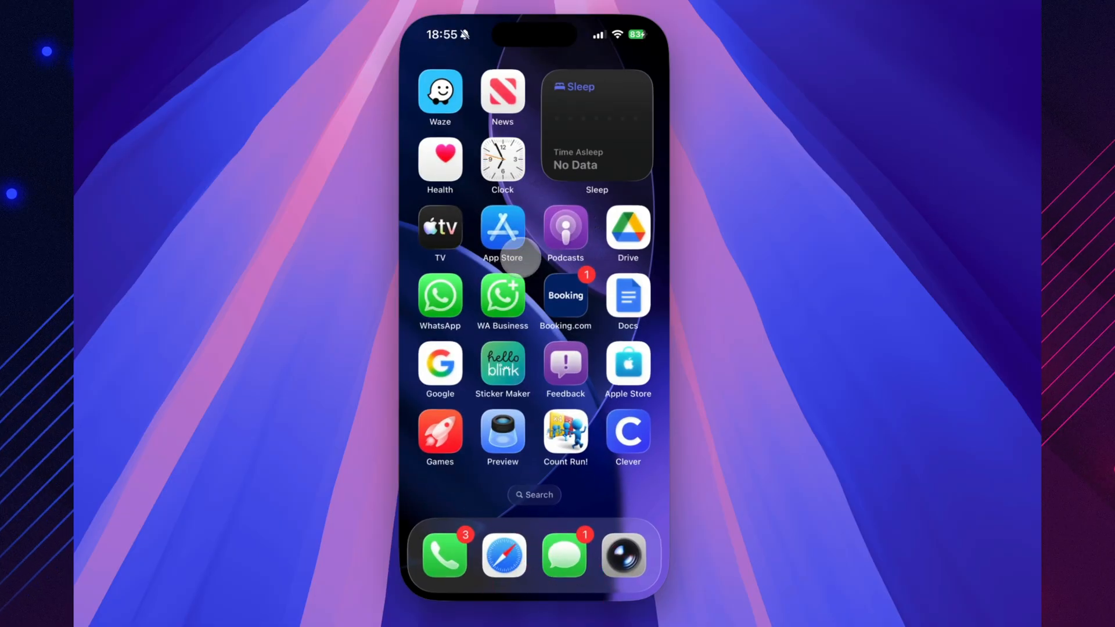
- Launch the App Store, view the Physical Tools collection, and go to Search
click(501, 228)
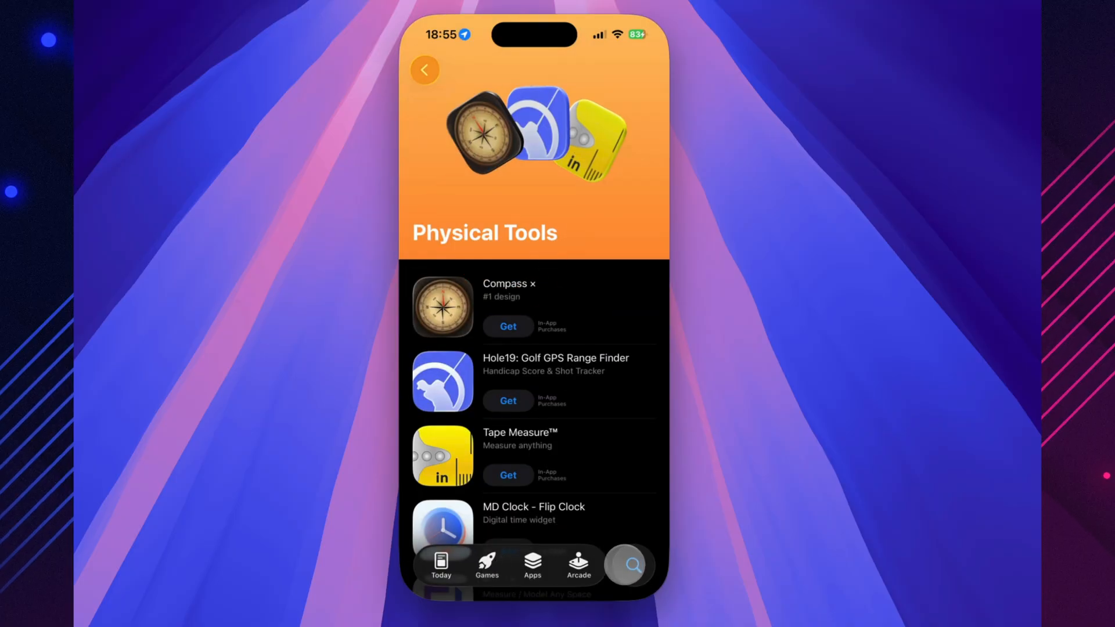
click(632, 566)
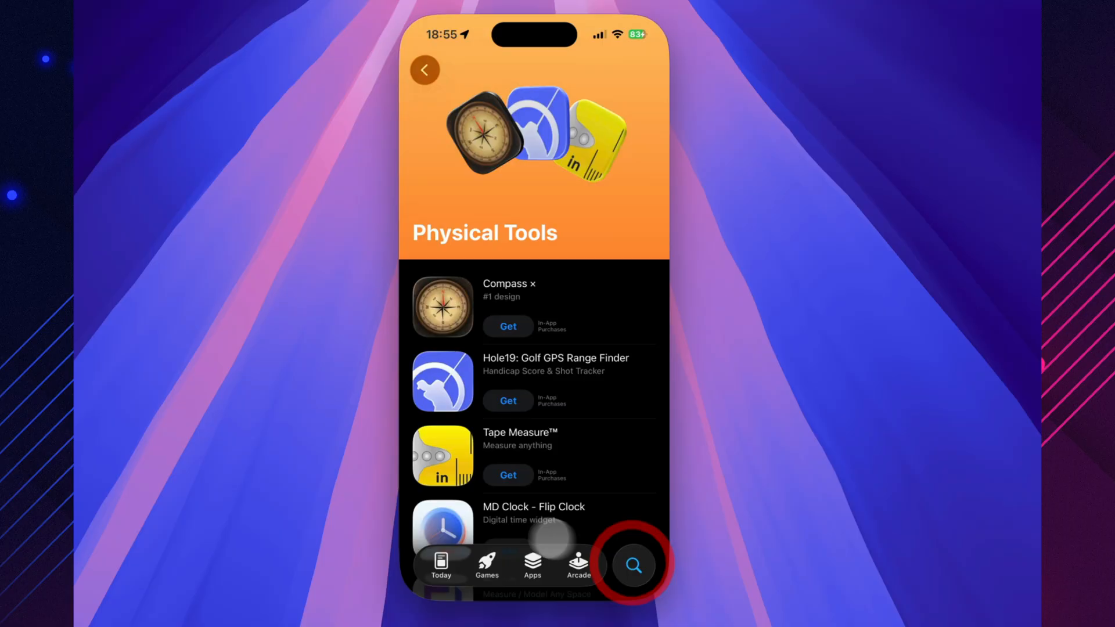
click(632, 566)
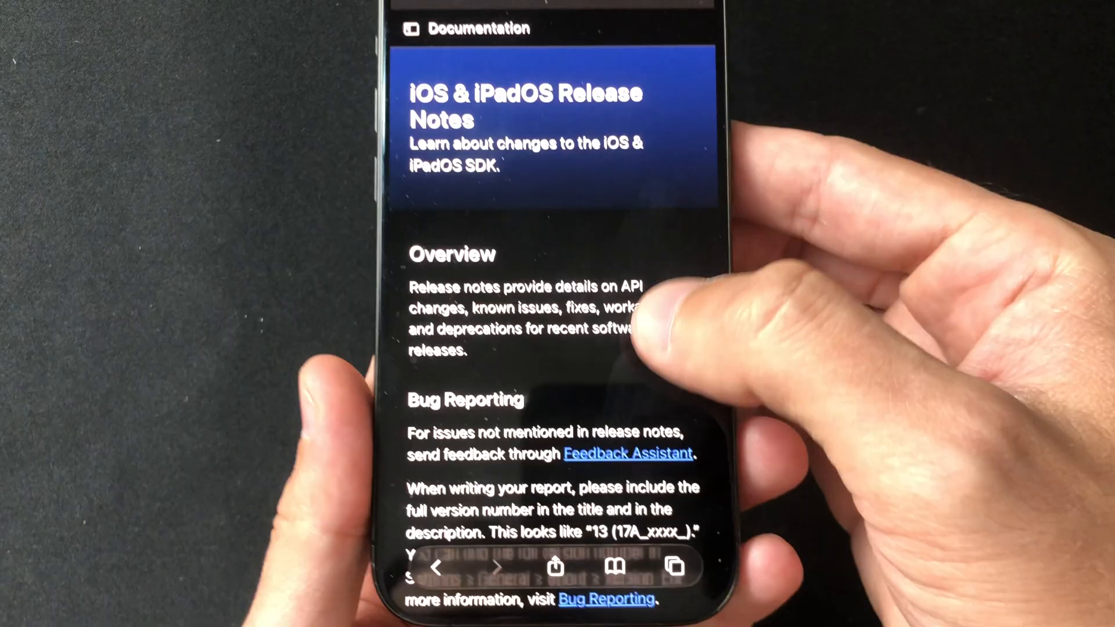
- Scroll the iOS & iPadOS 26.1 Beta 3 release notes through the AirDrop, HealthKit, Instruments and Keyboard sections
scroll(down, 3)
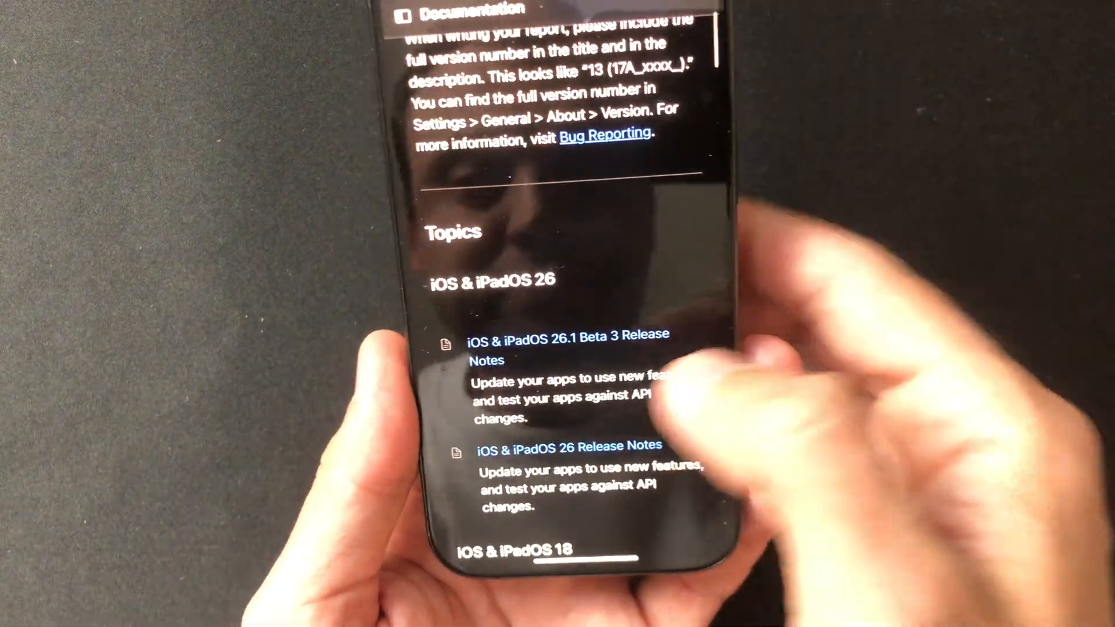
click(576, 347)
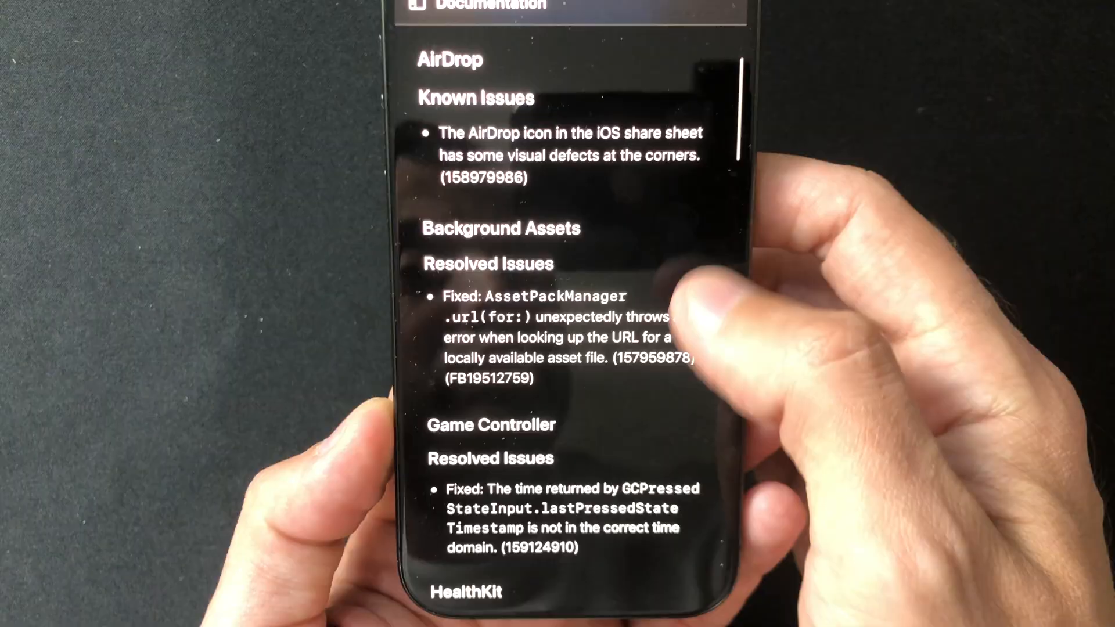
scroll(down, 3)
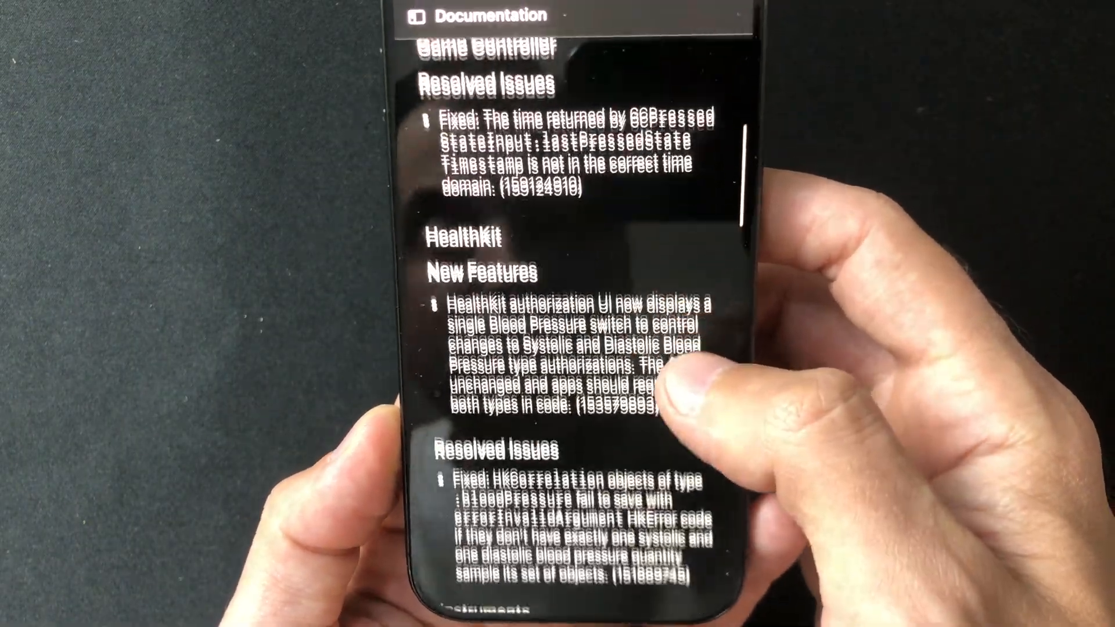
scroll(down, 3)
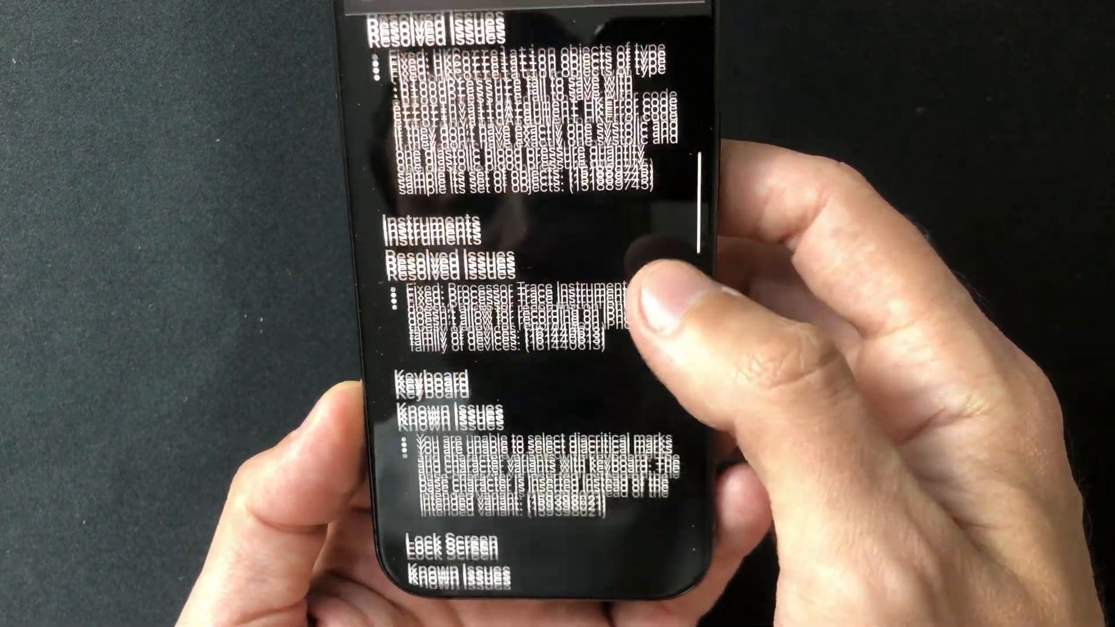
scroll(down, 3)
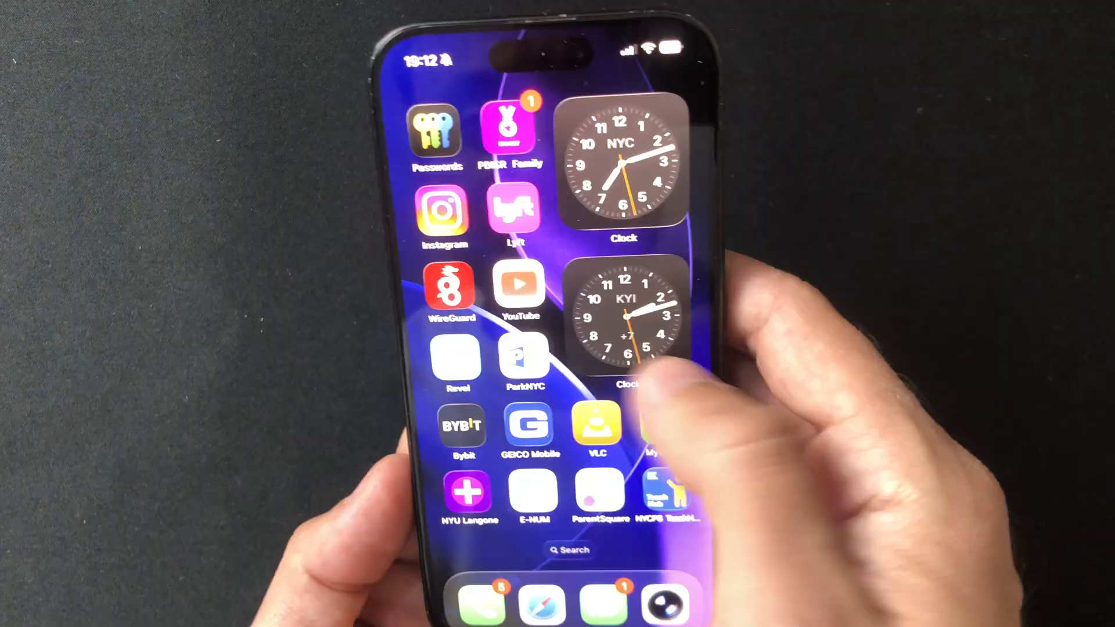
scroll(left, 3)
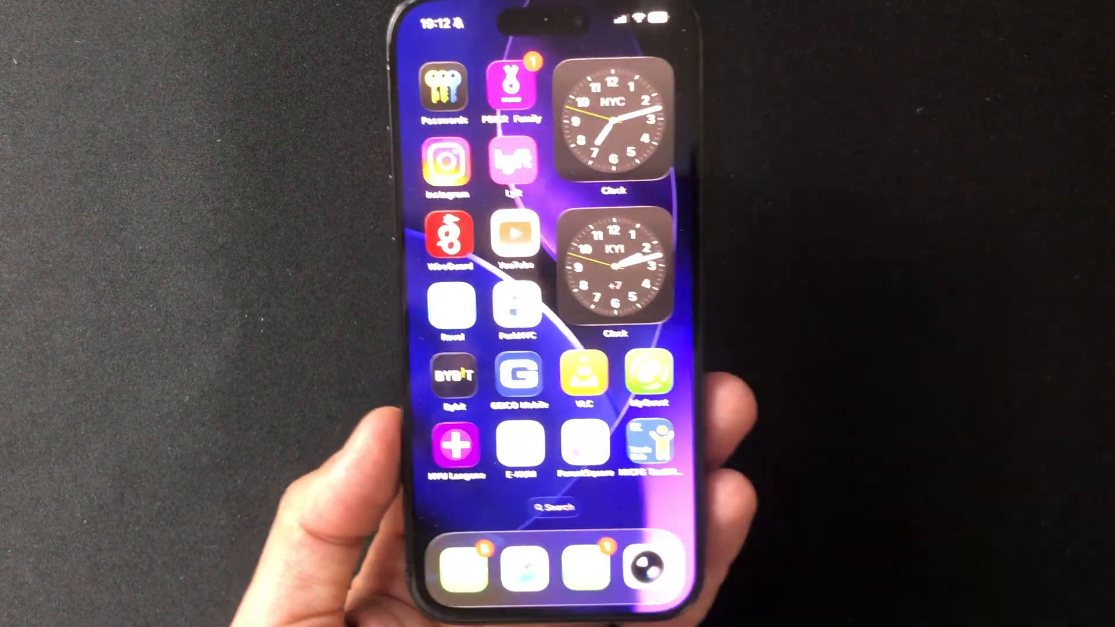
scroll(left, 3)
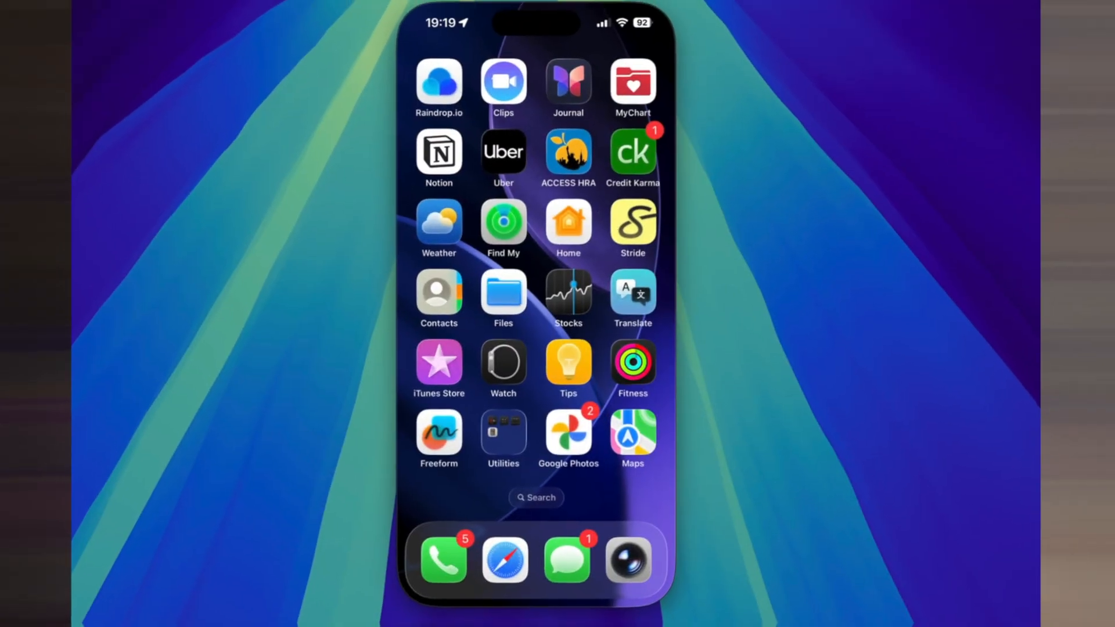
- Swipe to the last home screen page and launch Settings into the Battery page
scroll(left, 3)
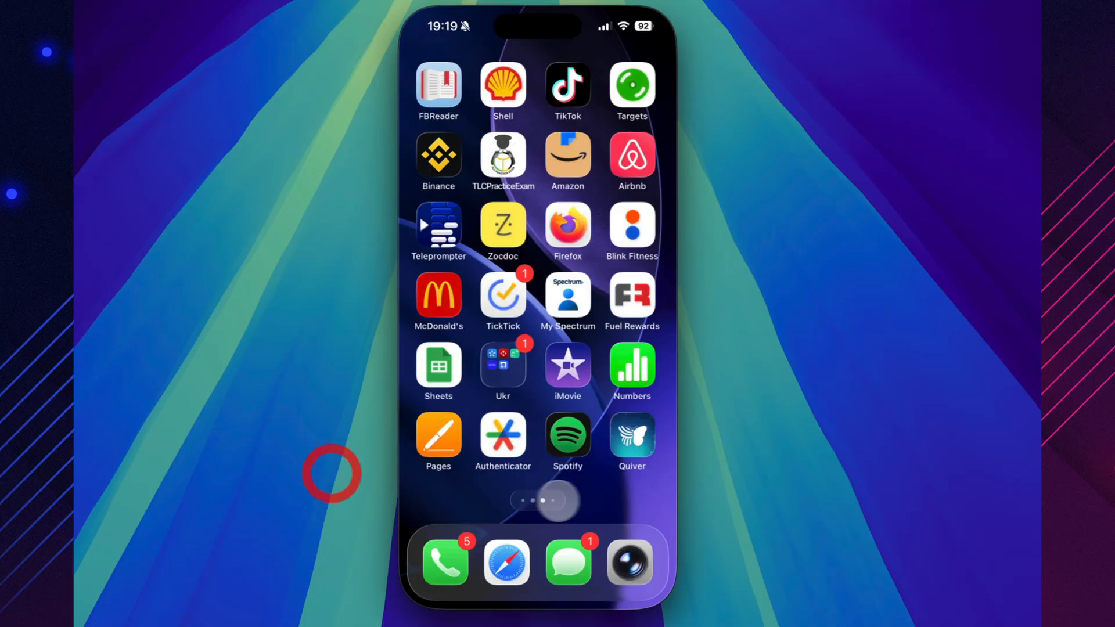
scroll(left, 3)
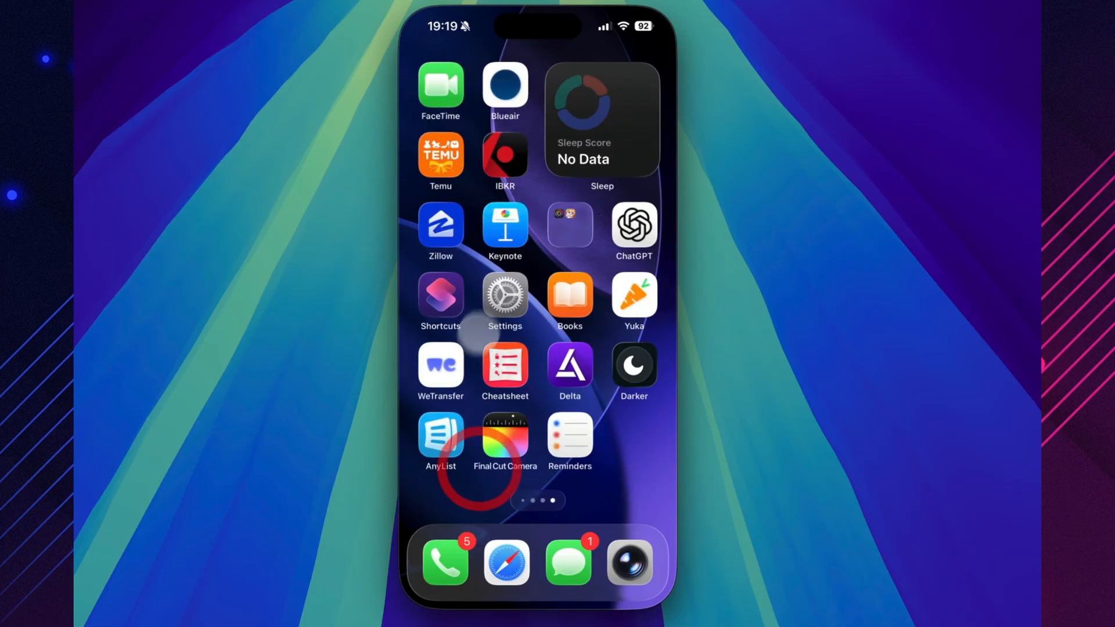
click(505, 297)
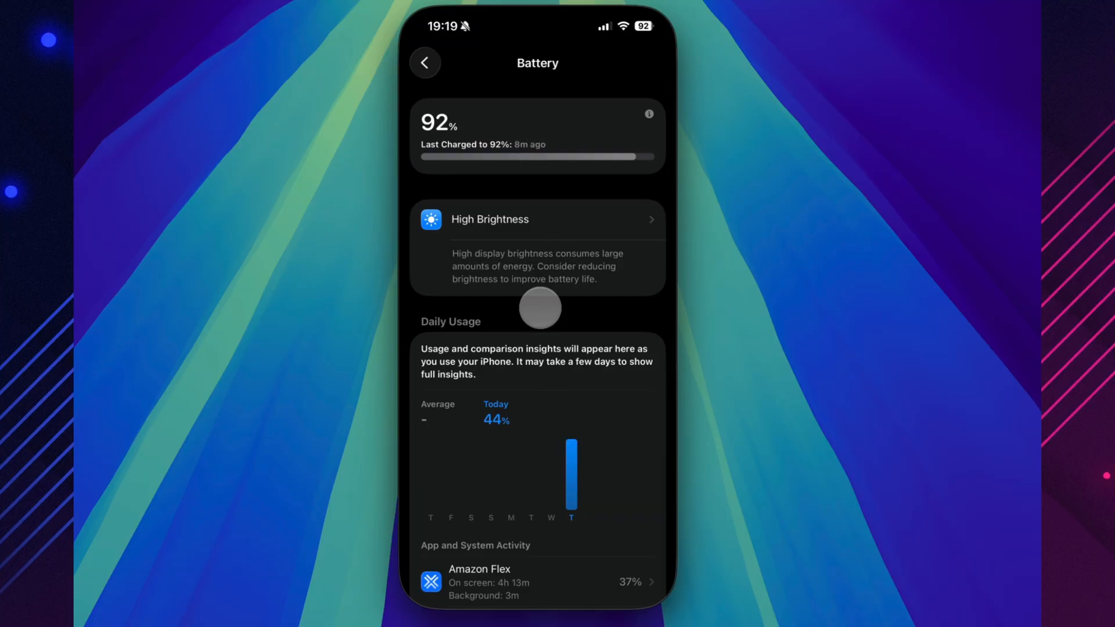
- Scroll the Battery page's 92% charge and daily usage, dismiss the help article, and go back to Settings
scroll(down, 3)
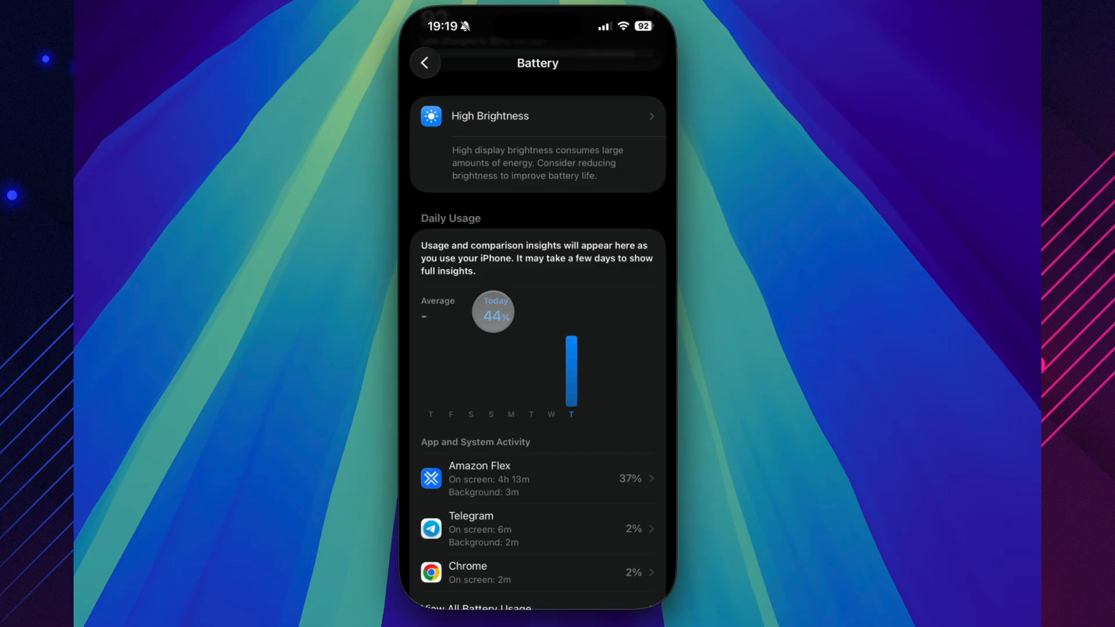
scroll(down, 3)
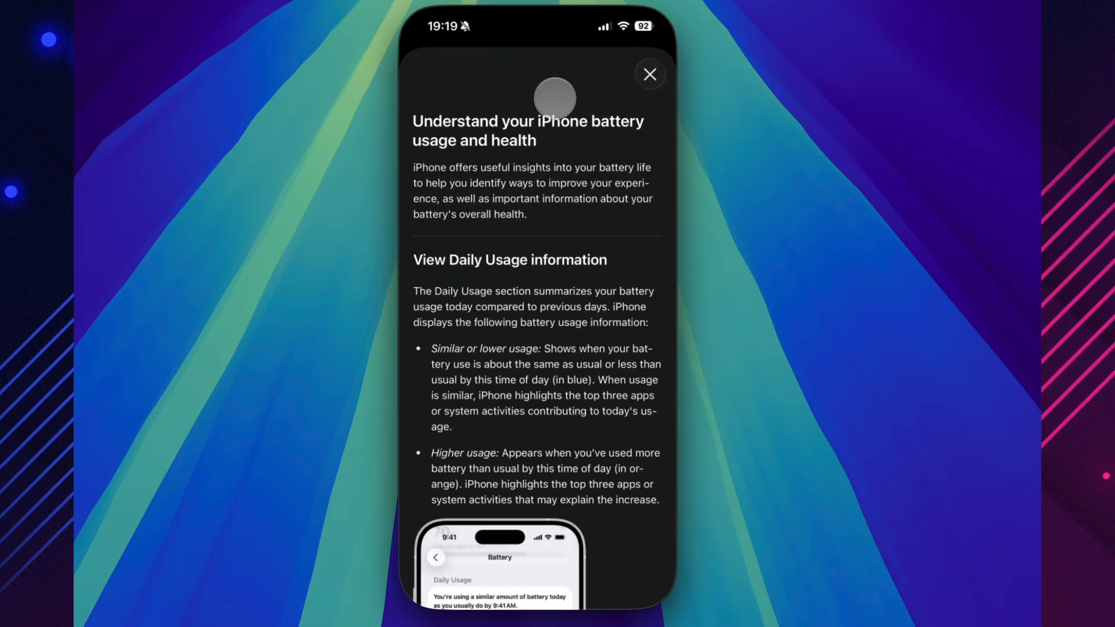
click(649, 75)
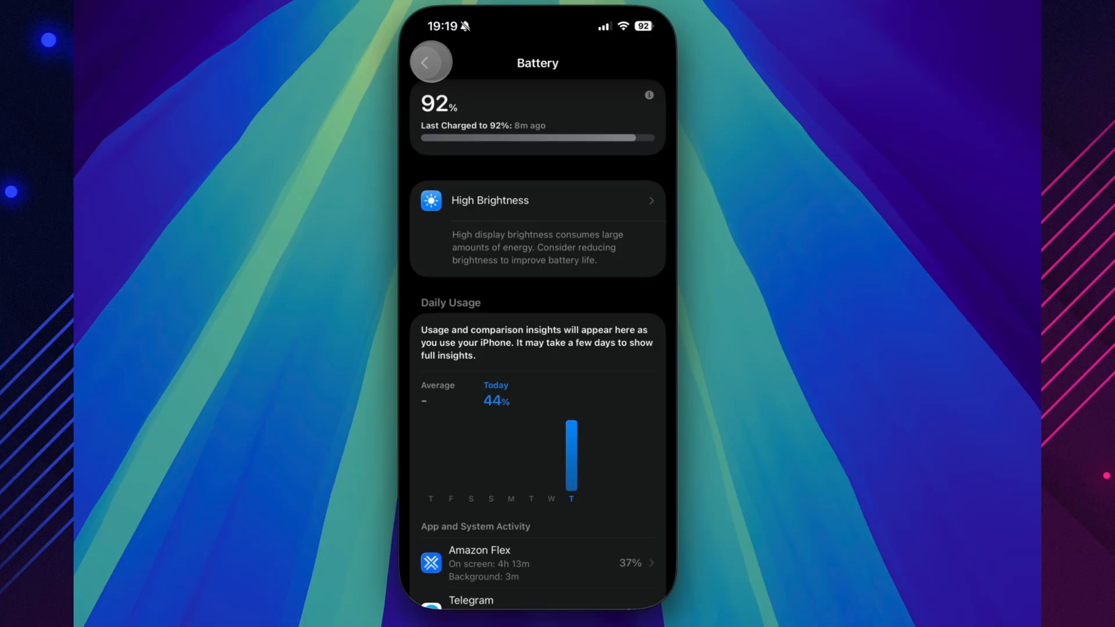
click(430, 62)
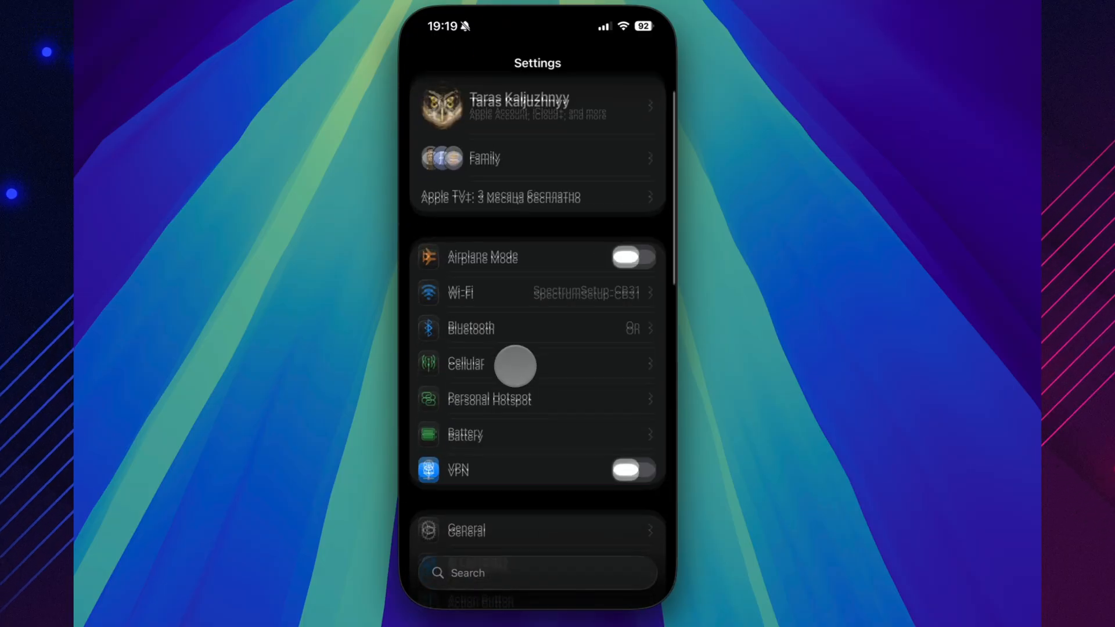
- View General > iPhone Storage down to the bottom of the app list and inspect System Data details
click(466, 530)
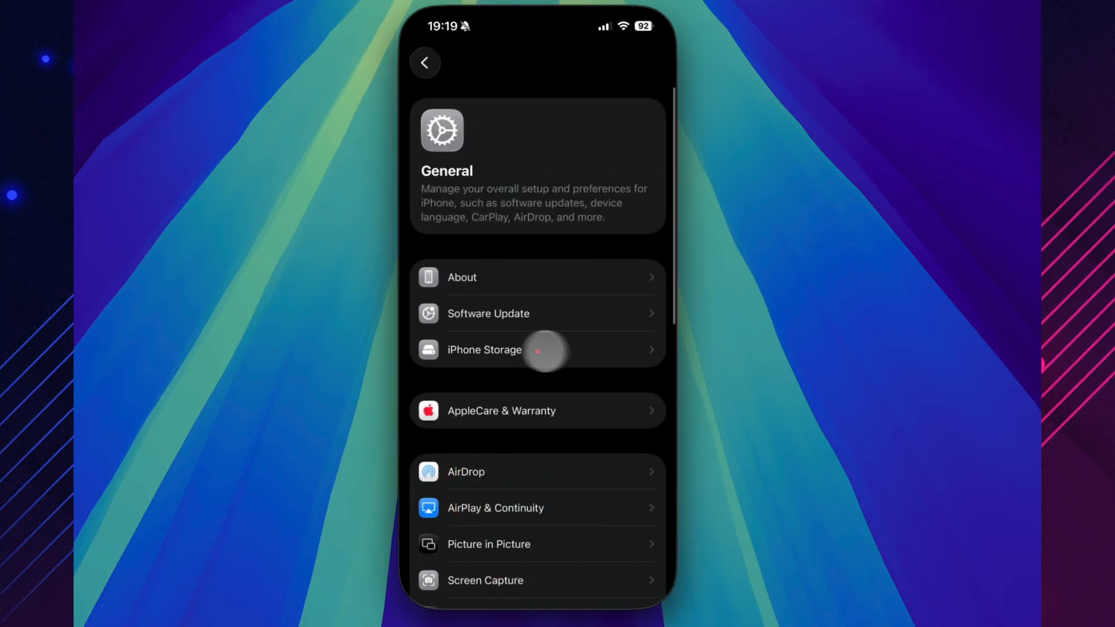
click(484, 350)
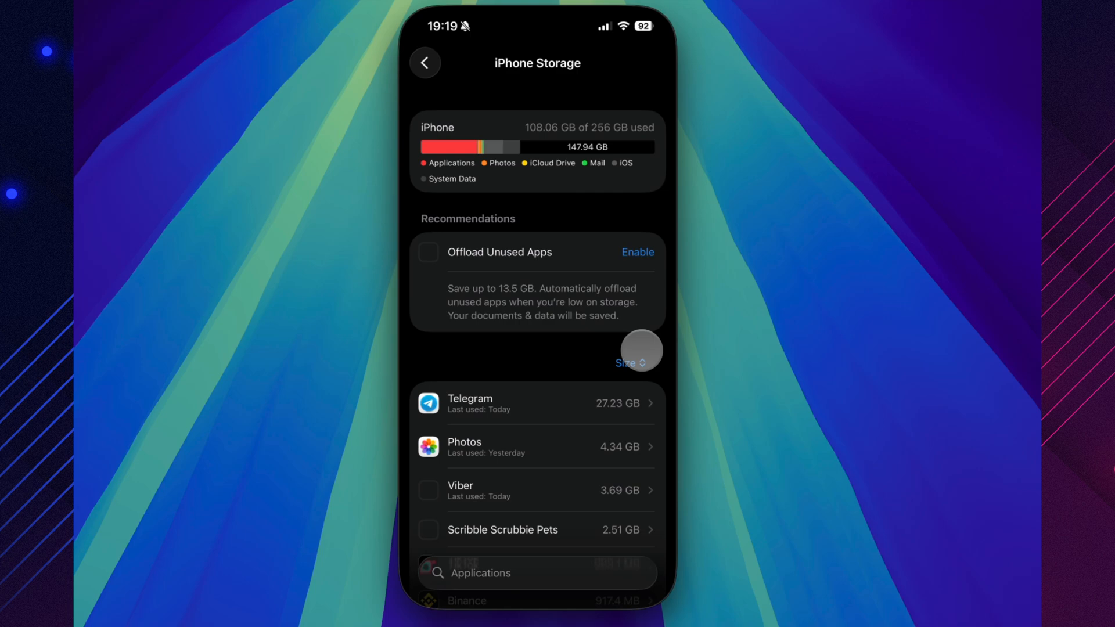
scroll(down, 3)
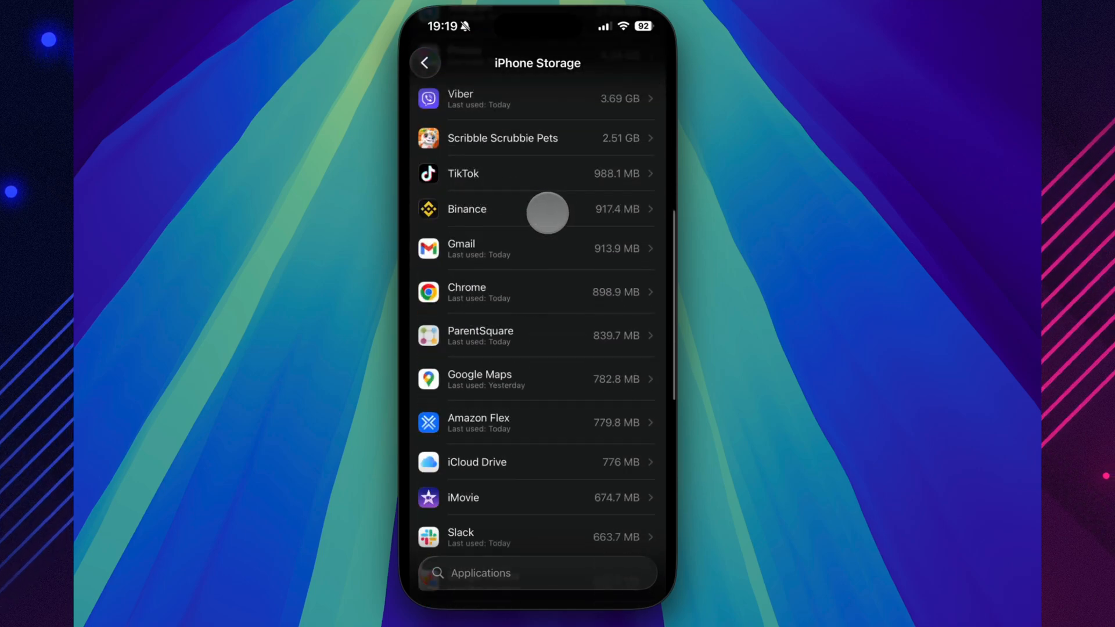
scroll(down, 3)
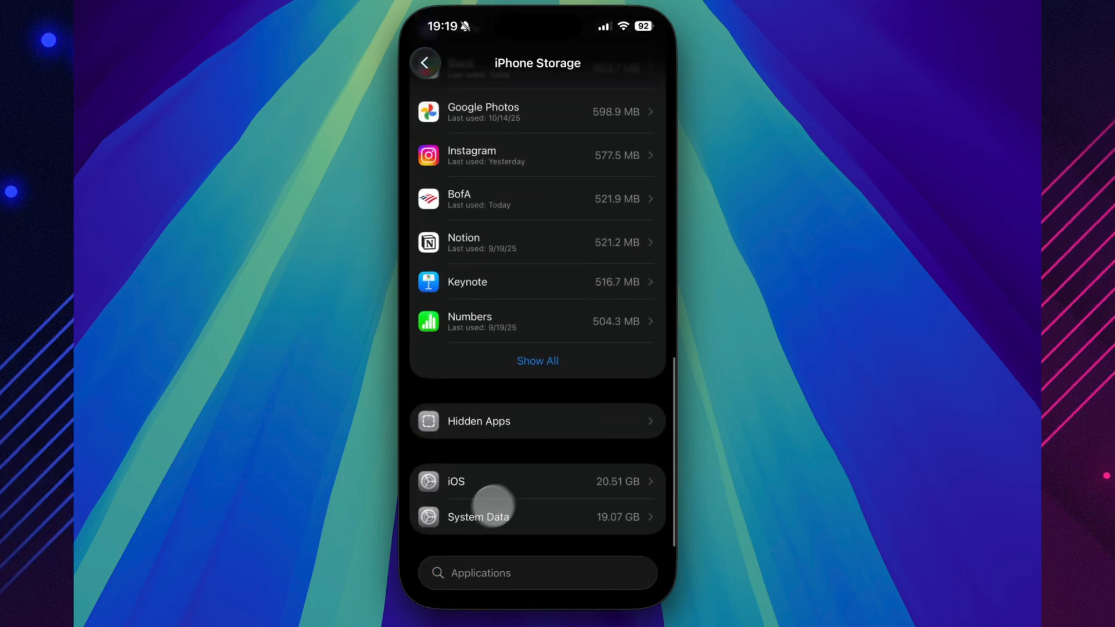
click(478, 516)
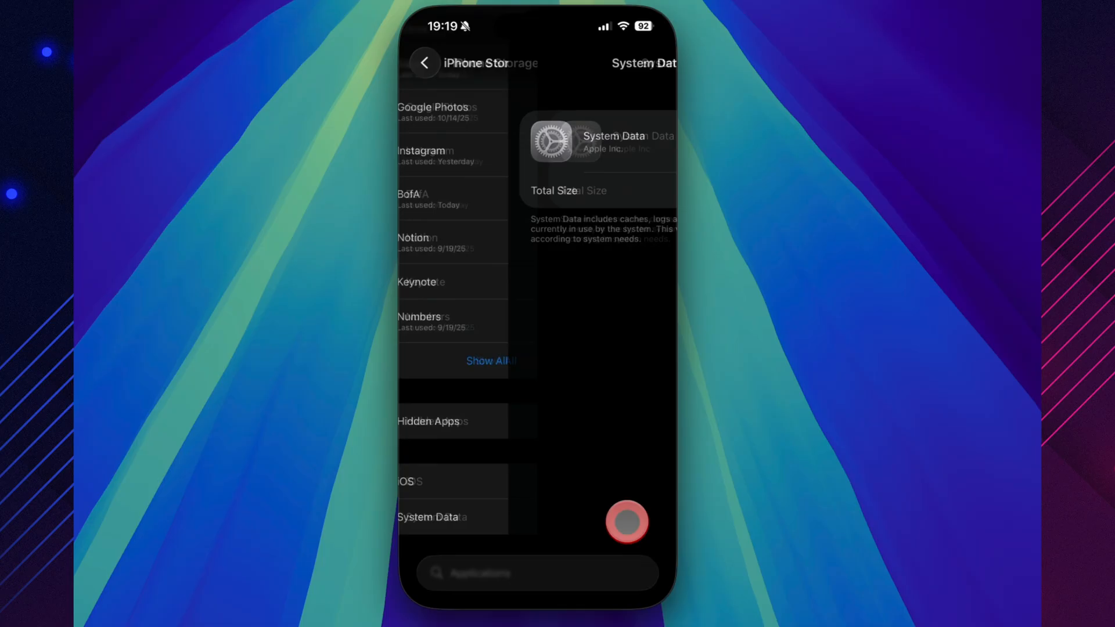
click(425, 63)
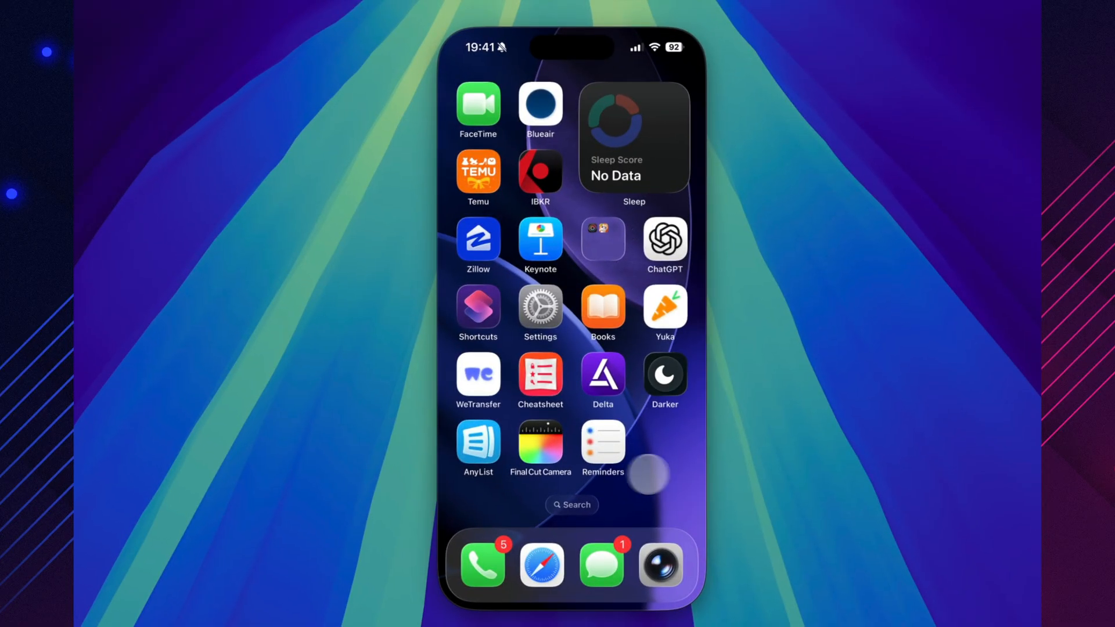
- Confirm Software Update reports iOS 26.1 up to date, then scroll General to its bottom options
click(540, 311)
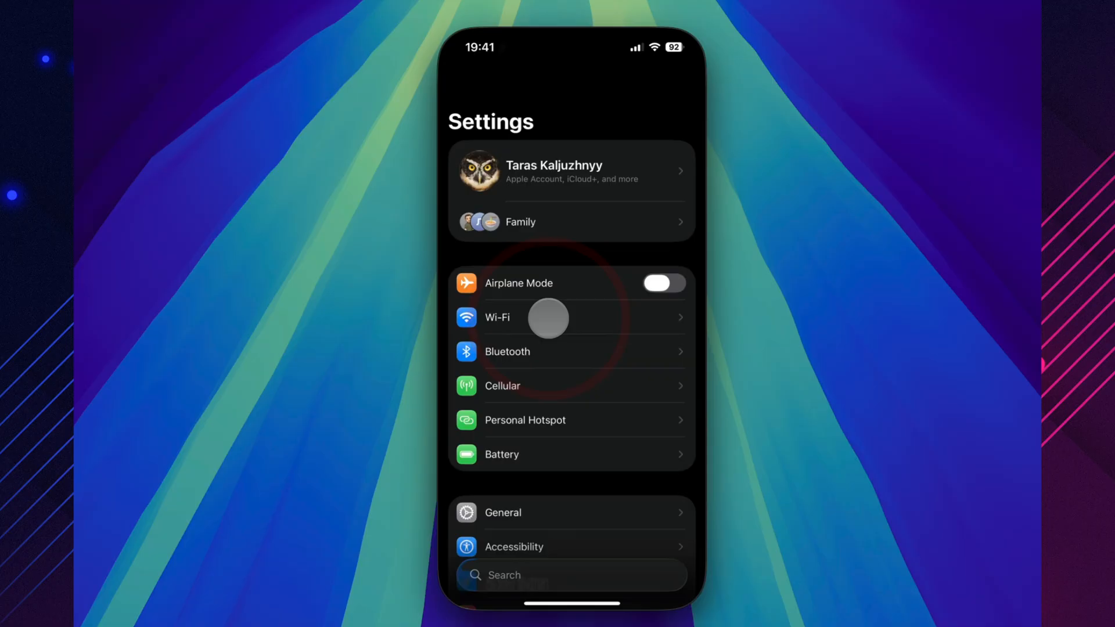
scroll(down, 3)
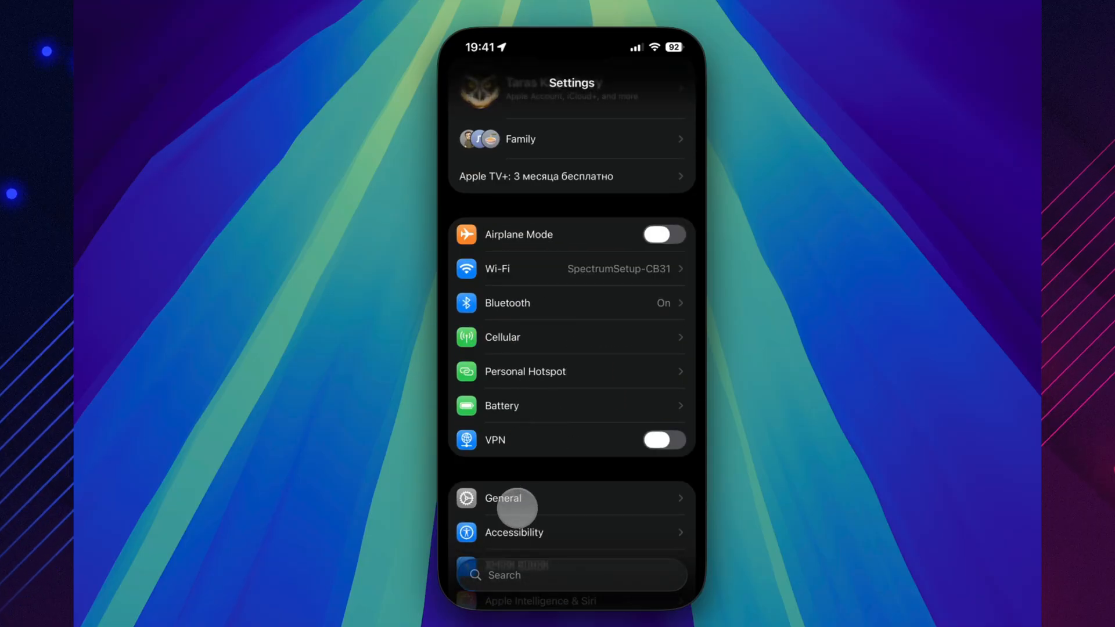
click(502, 498)
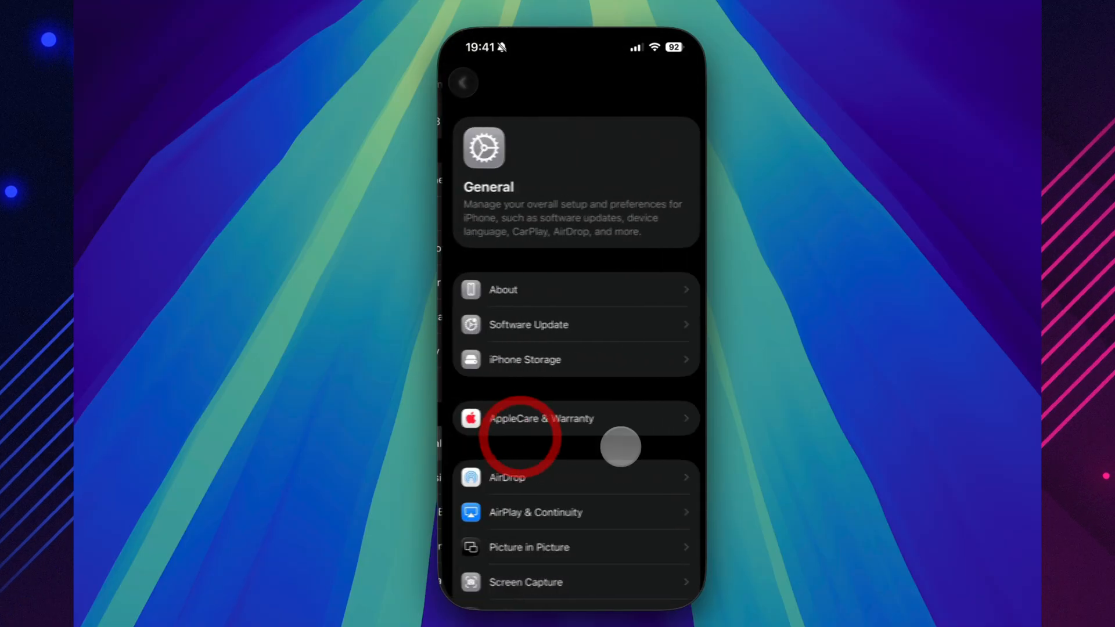
click(527, 325)
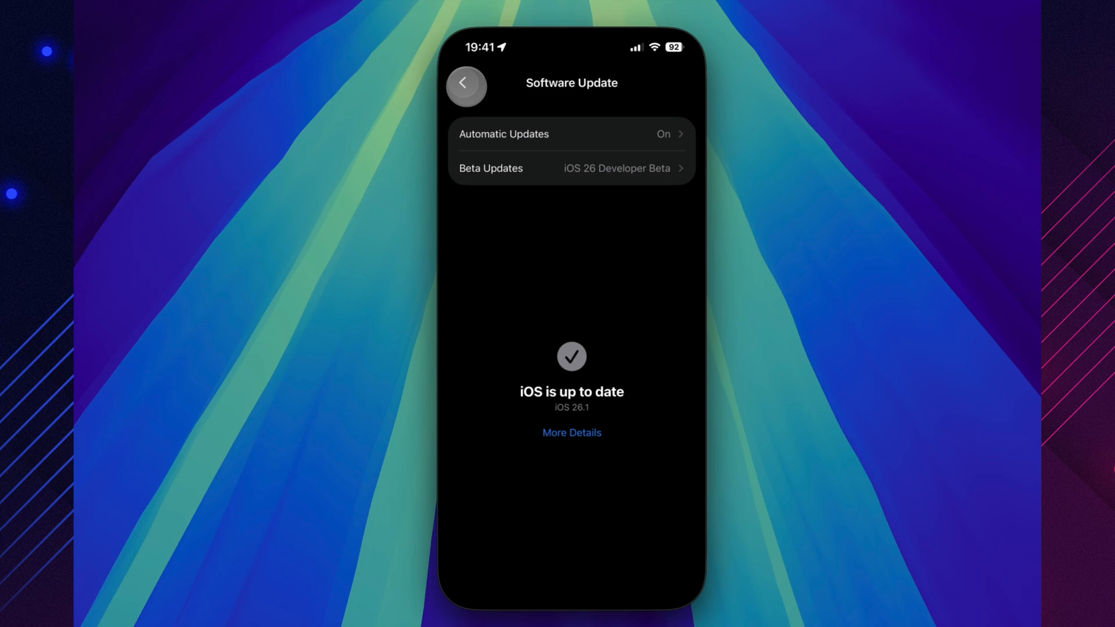
click(466, 85)
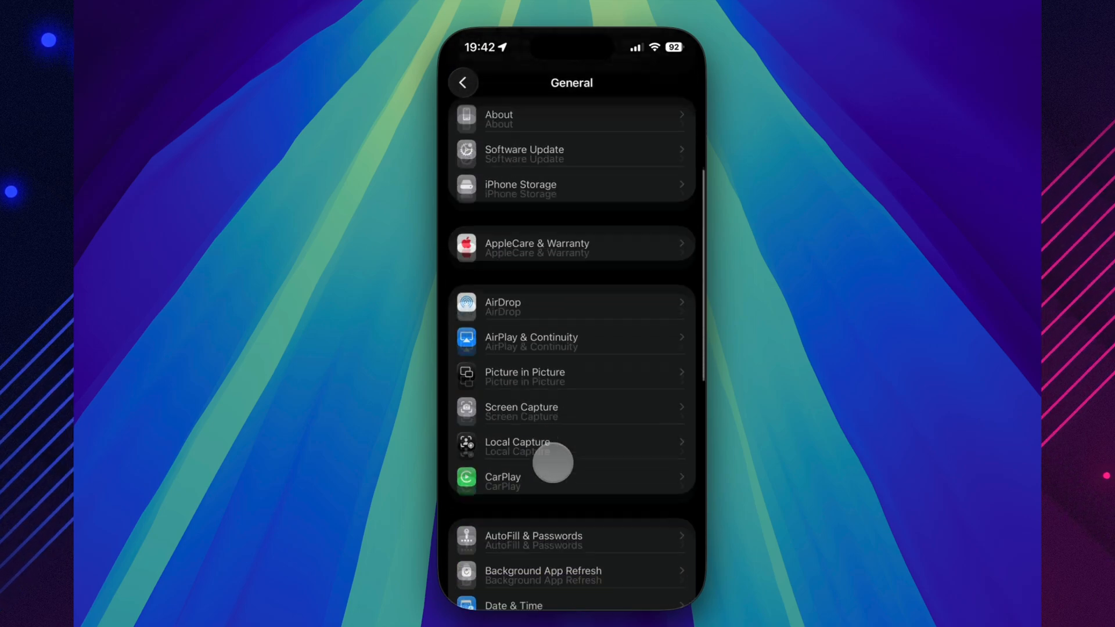
scroll(down, 3)
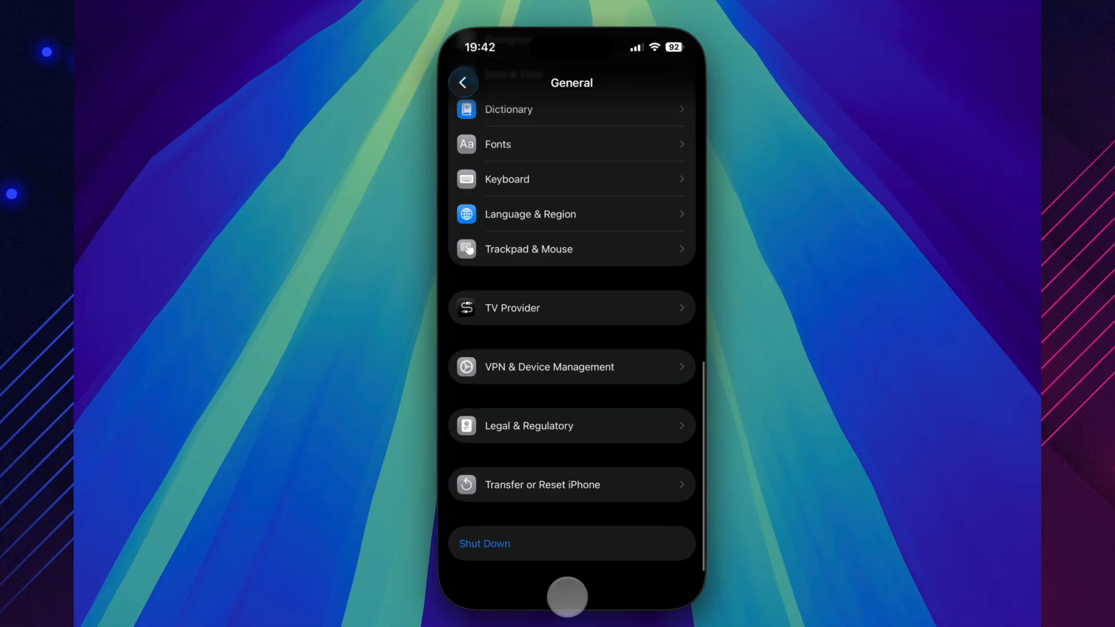